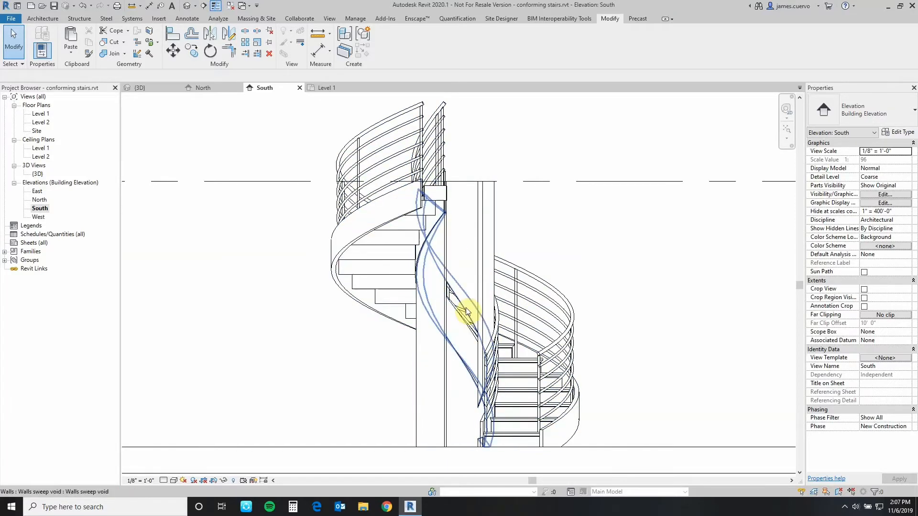
Select the in-place wall beside the spiral stair and start Edit In-Place on it.
left_click(468, 310)
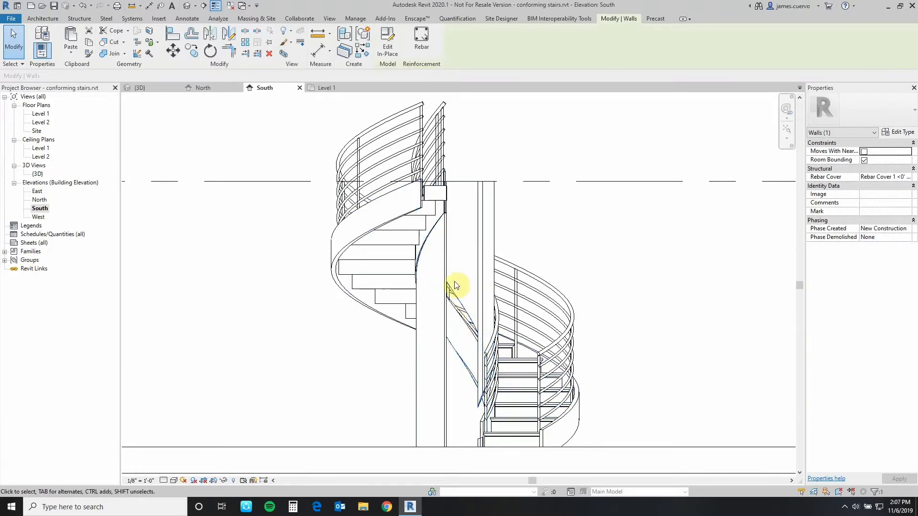
mouse_move(443, 293)
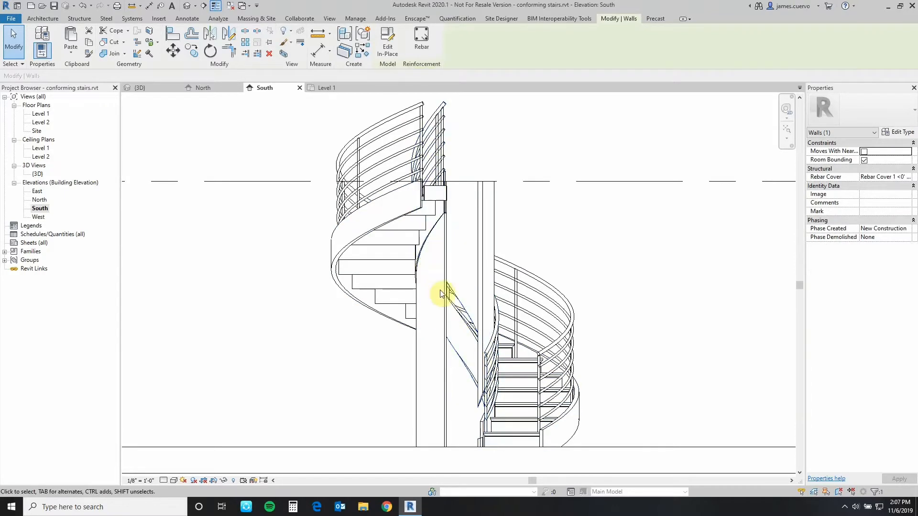
mouse_move(387, 42)
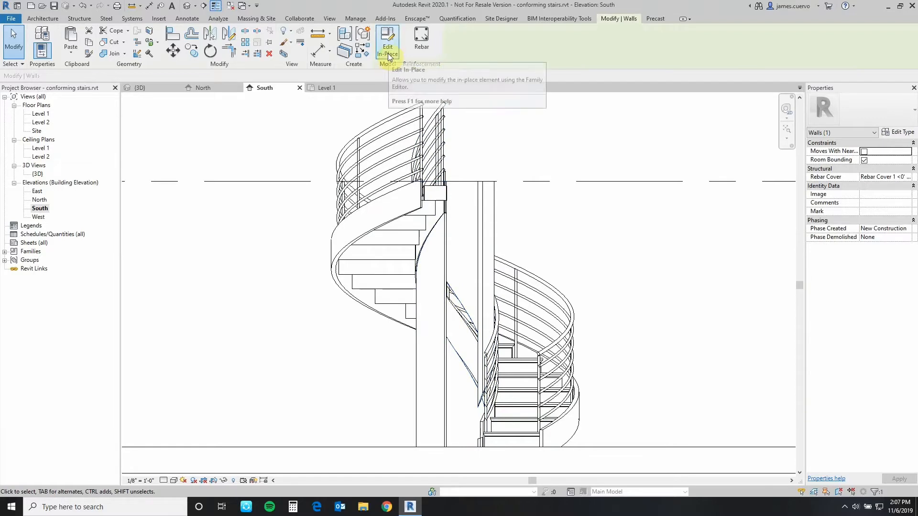
left_click(387, 40)
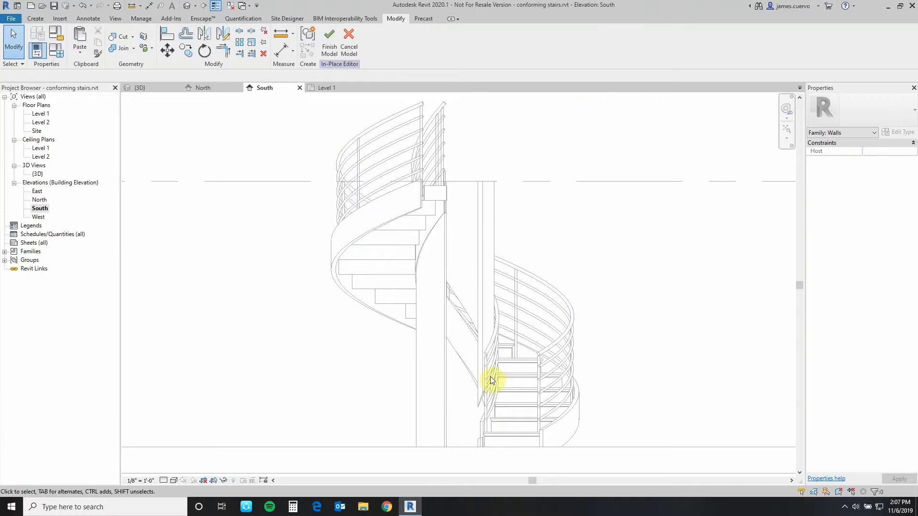
mouse_move(474, 320)
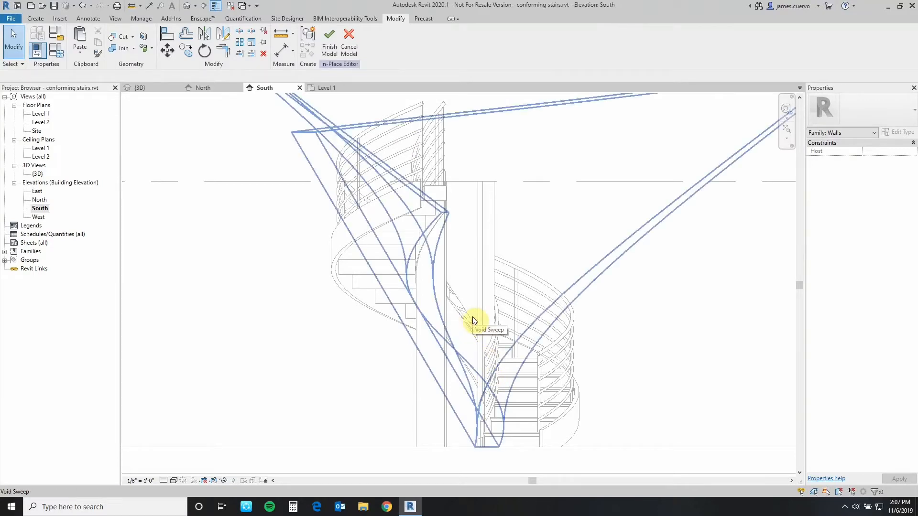
Select the wall family's void sweep and inspect its cone-shaped void in the 3D view.
left_click(475, 320)
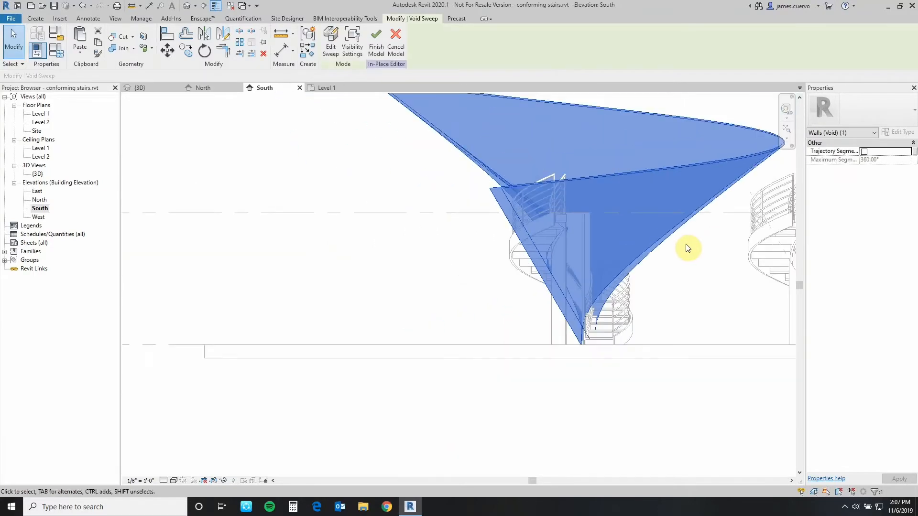
mouse_move(512, 218)
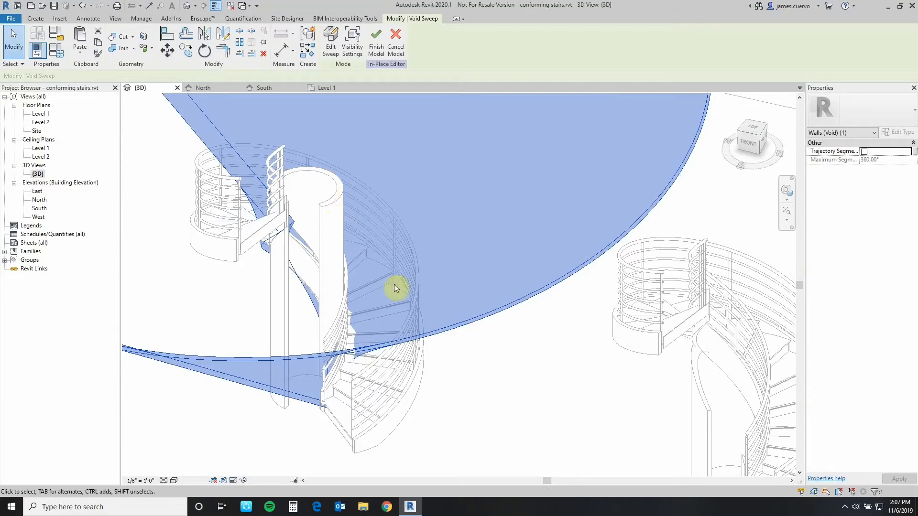
scroll("down", 3)
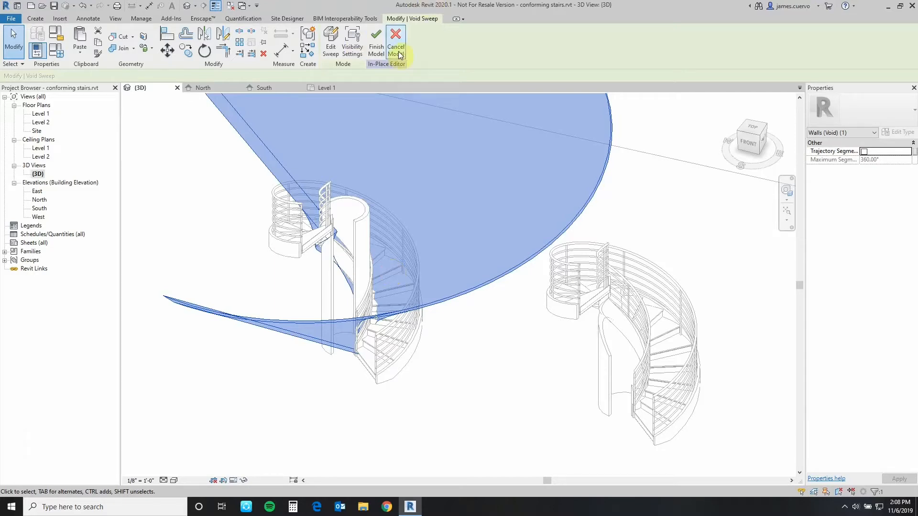
Cancel the in-place edit, return to the South elevation and pick the 60° reference plane.
left_click(396, 41)
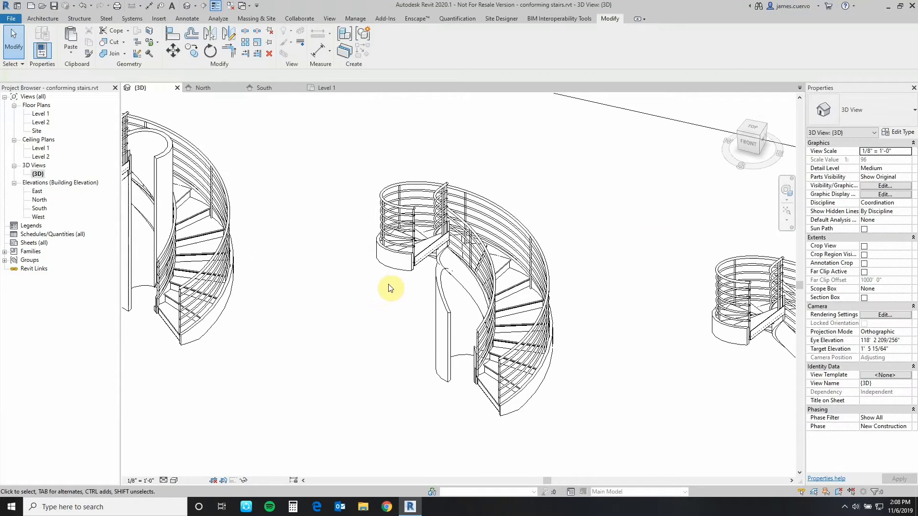
double_click(40, 208)
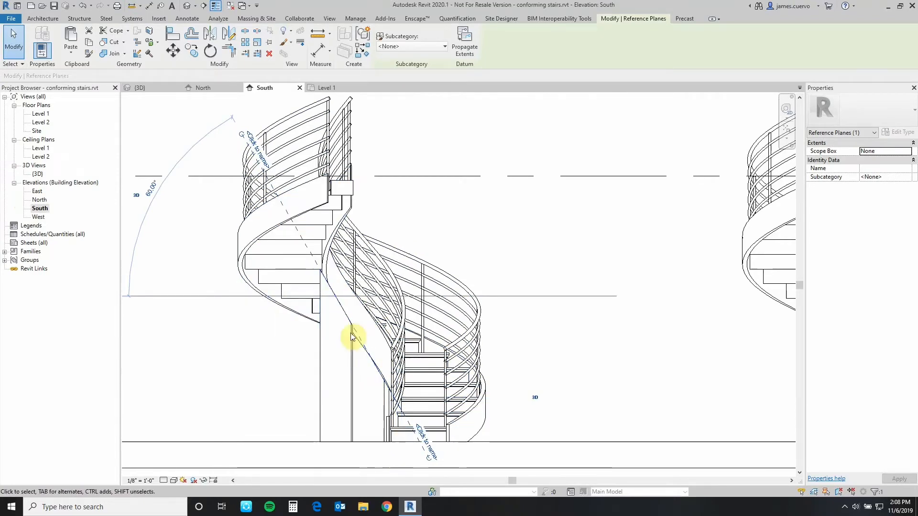
mouse_move(576, 410)
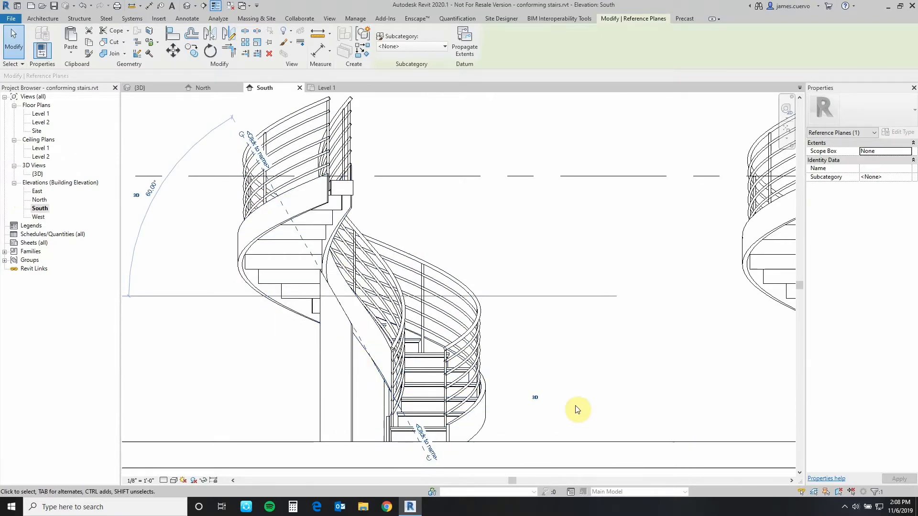
mouse_move(549, 407)
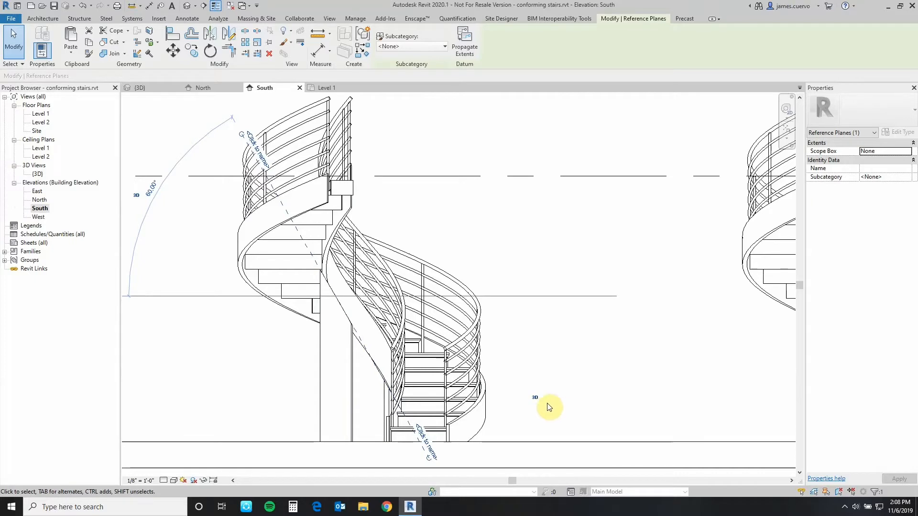
left_click(309, 246)
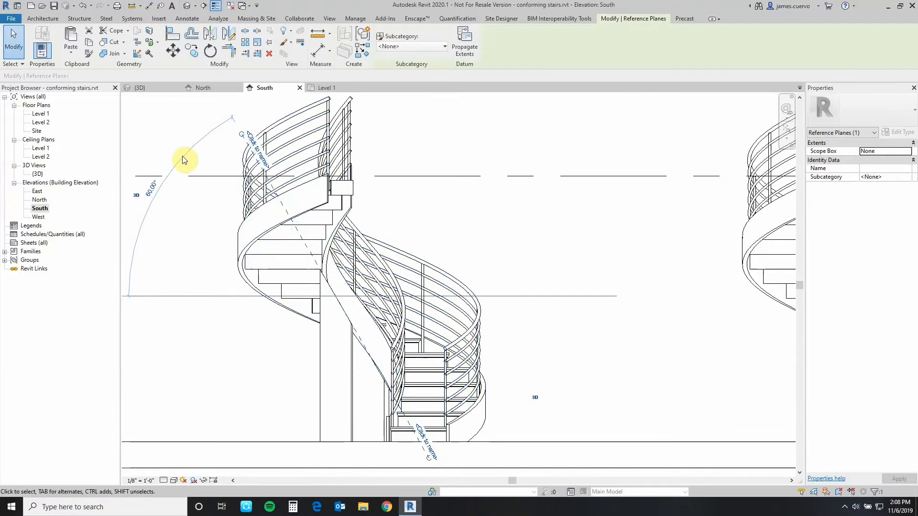
mouse_move(568, 238)
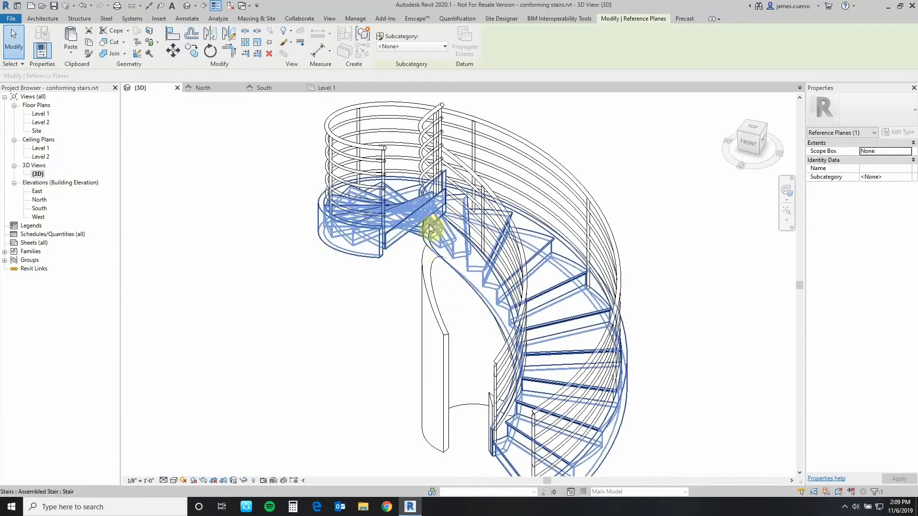
Inspect the stair's inner curved partition wall in the 3D view.
left_click(470, 297)
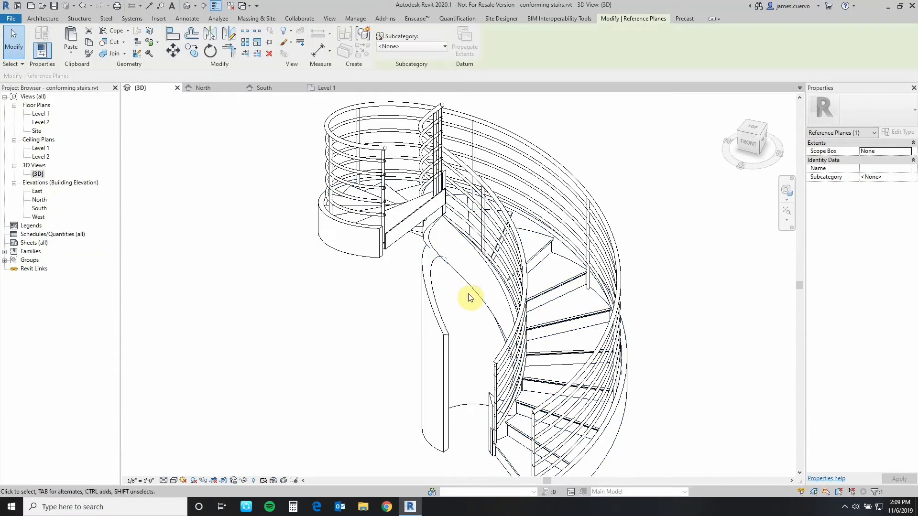
mouse_move(443, 335)
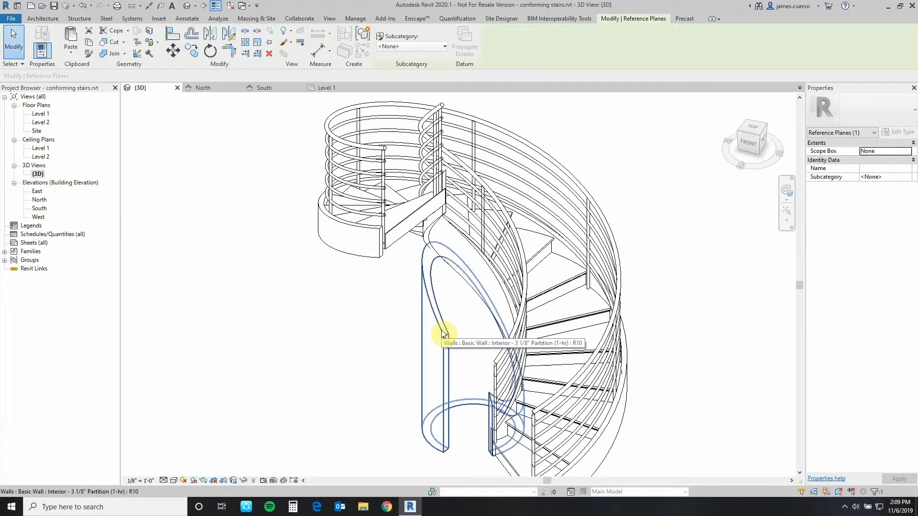
mouse_move(466, 326)
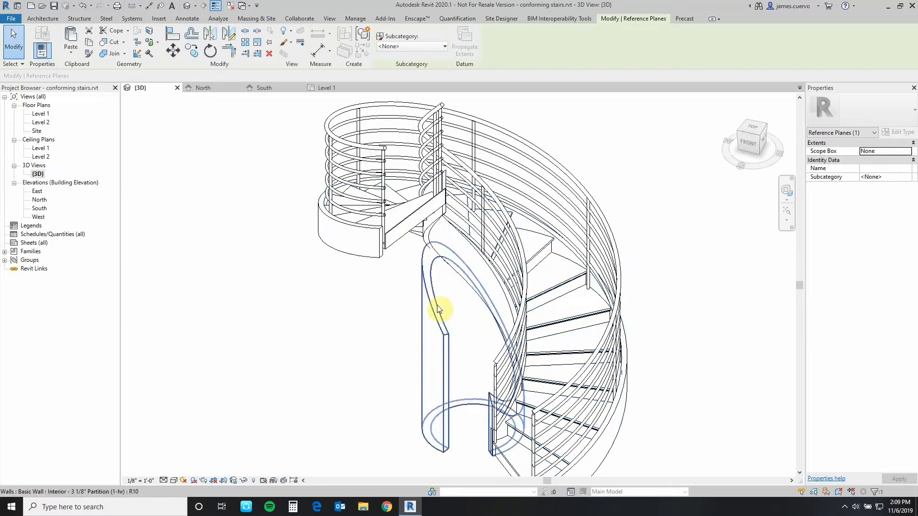
mouse_move(441, 281)
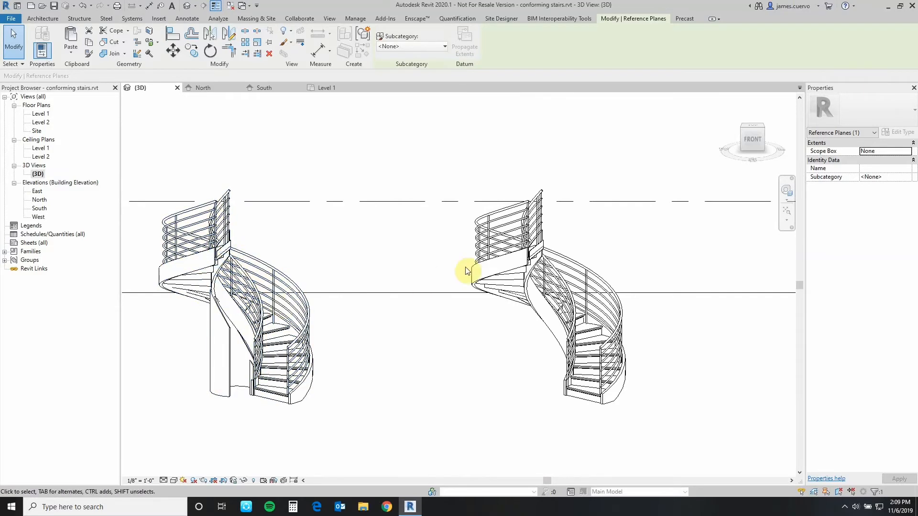
mouse_move(346, 253)
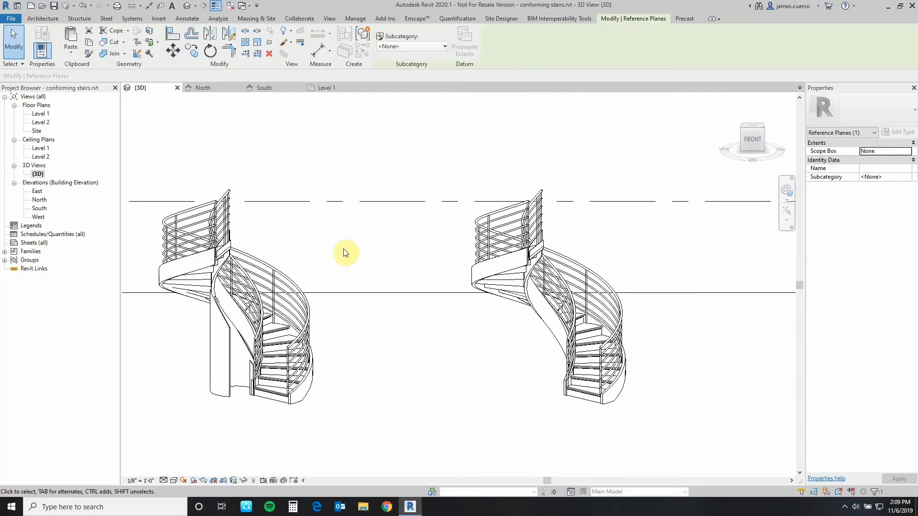
mouse_move(351, 260)
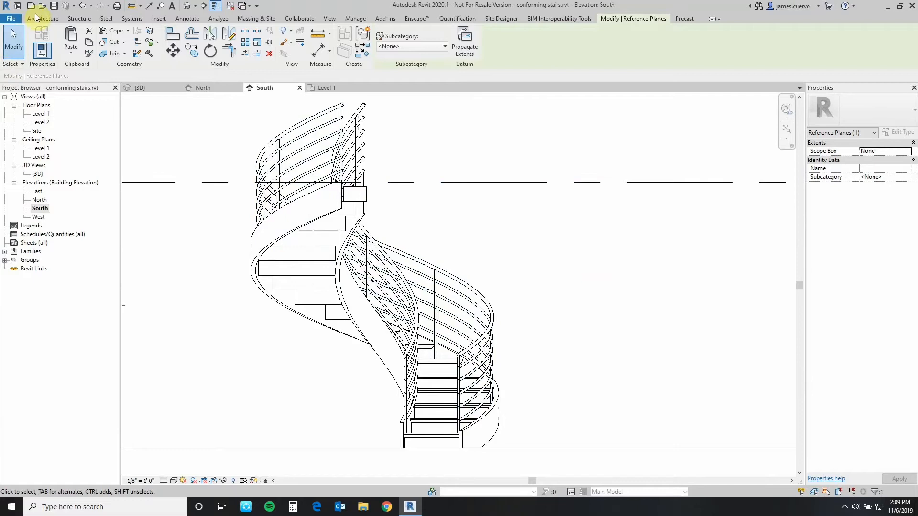
Start a new in-place component model and choose Walls as its family category.
left_click(41, 18)
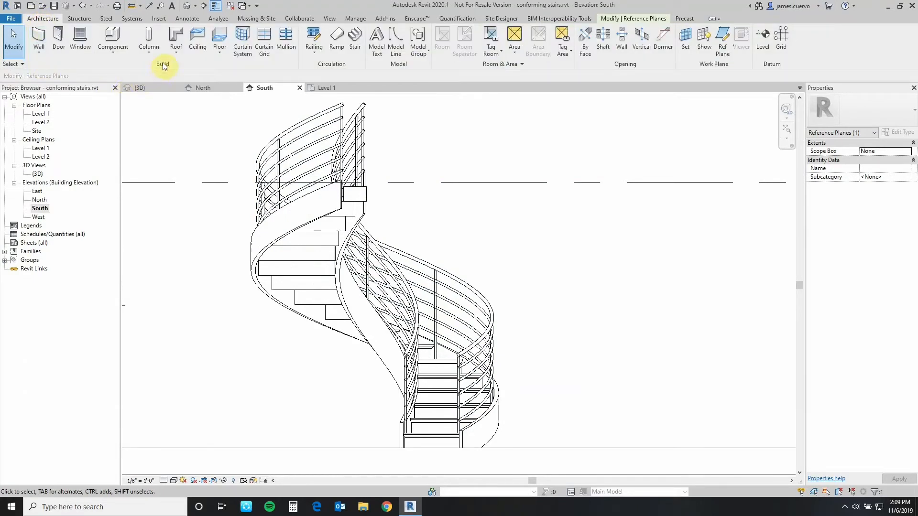
mouse_move(113, 41)
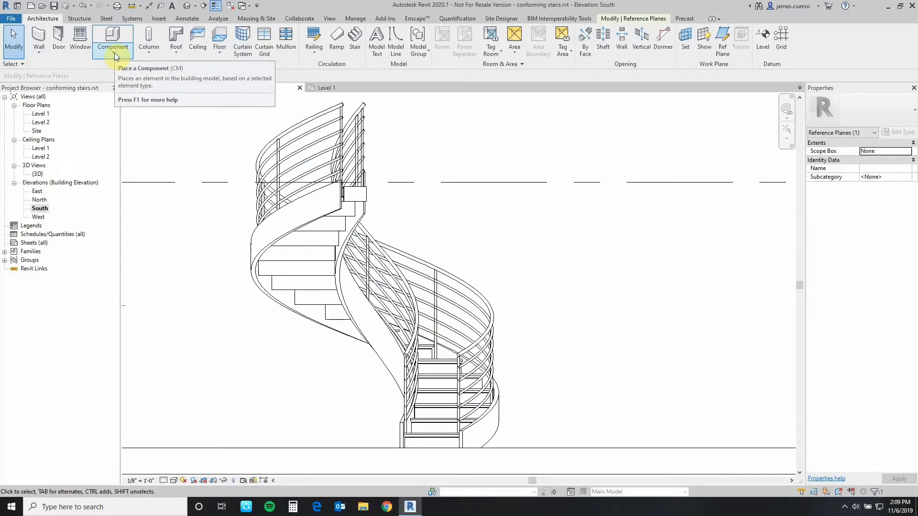
left_click(113, 46)
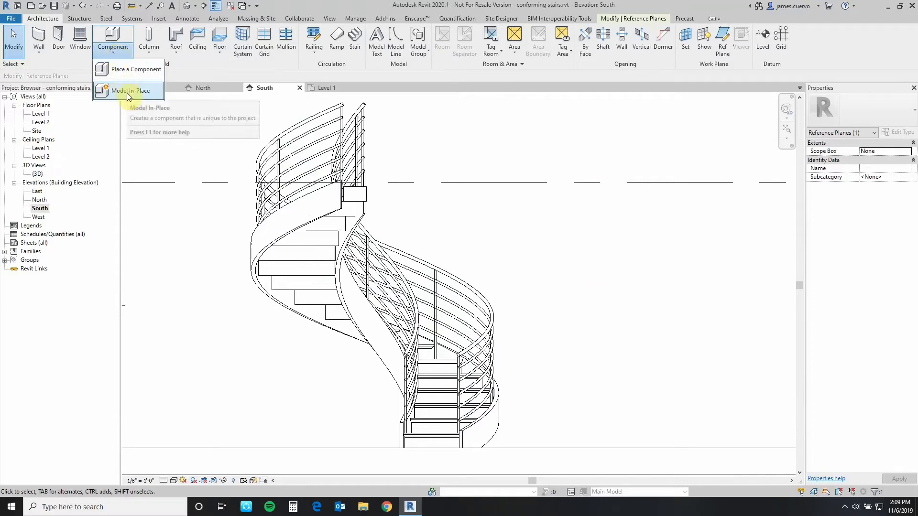
left_click(140, 91)
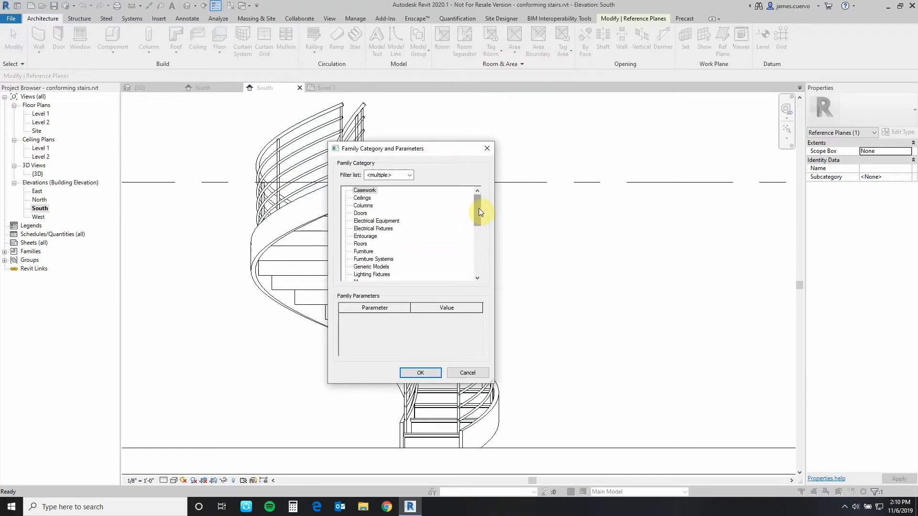
left_click_drag(477, 212, 476, 254)
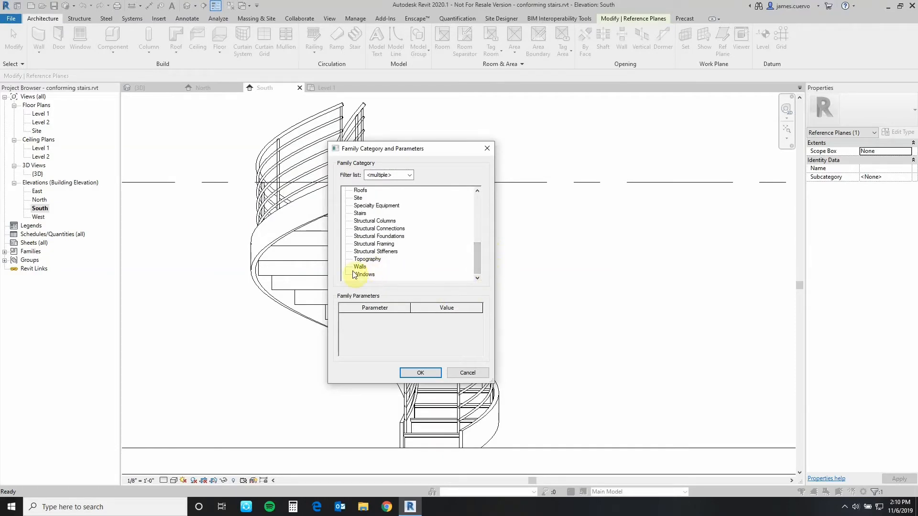
left_click(361, 267)
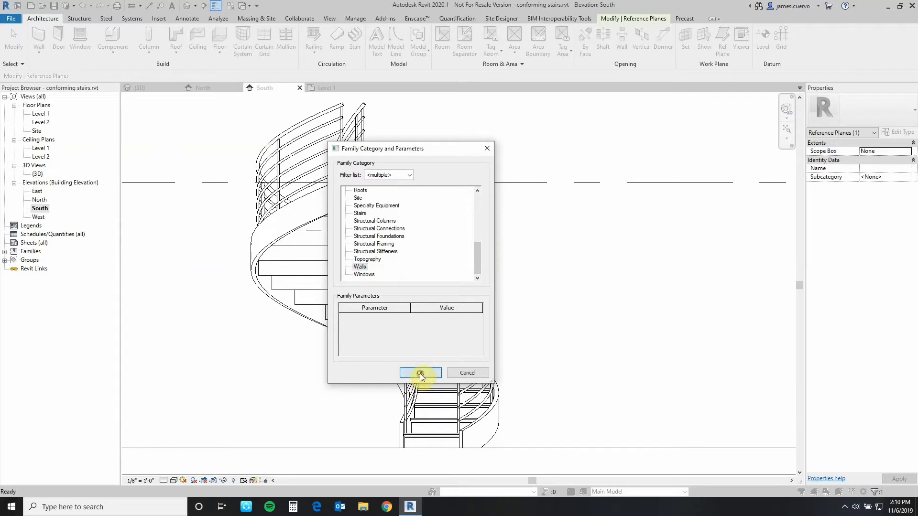
Name the new Walls family 'Wall spiral stairs inner radius' and enter its in-place editor.
left_click(420, 373)
type("Wall spira")
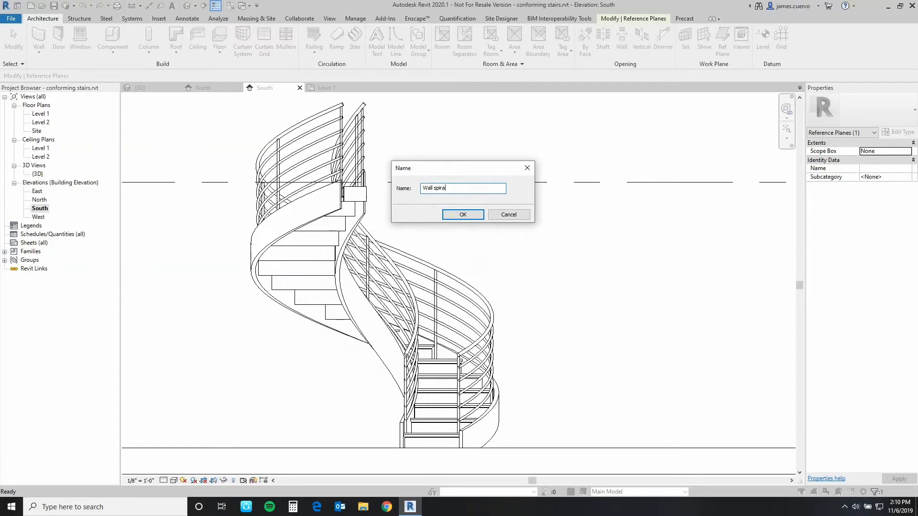
type("stairs inner radiu")
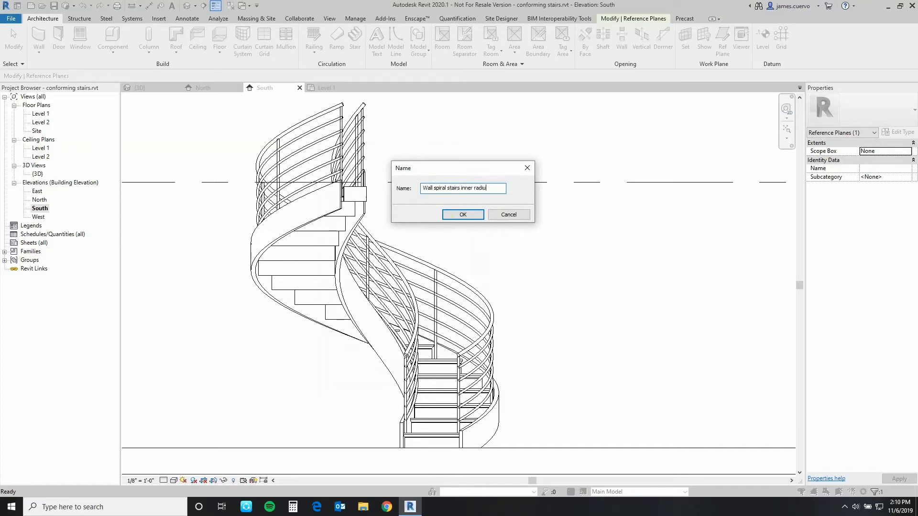
type("s")
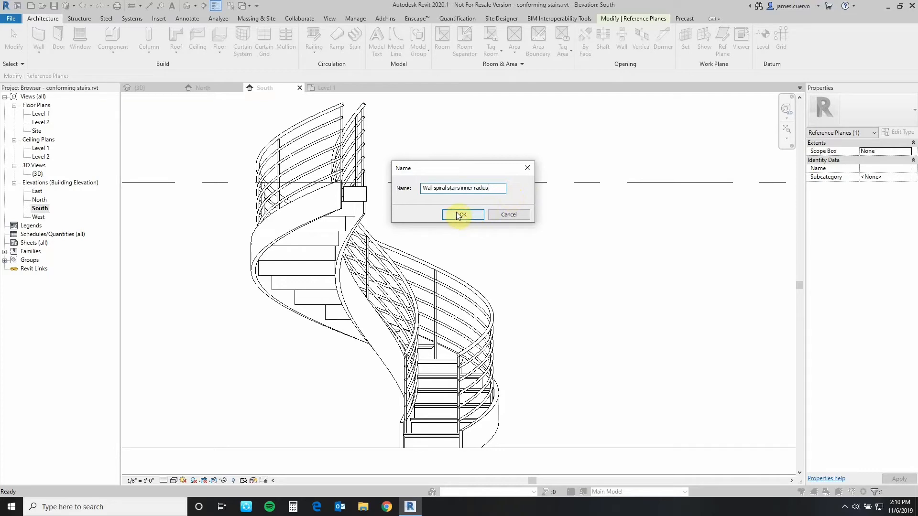
left_click(462, 214)
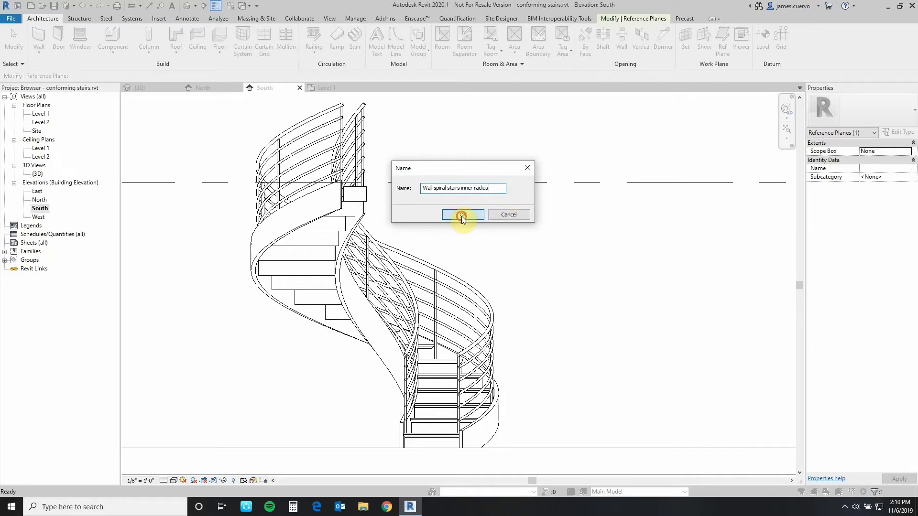
left_click(461, 214)
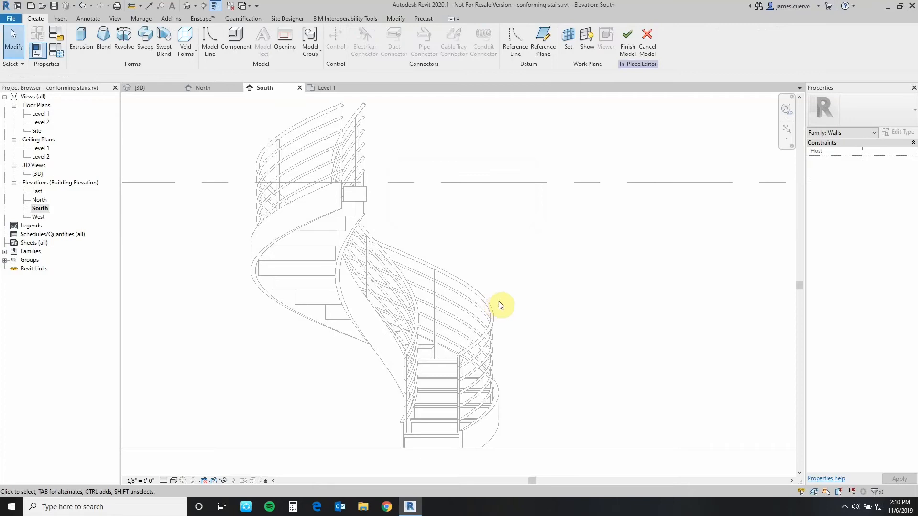
mouse_move(155, 70)
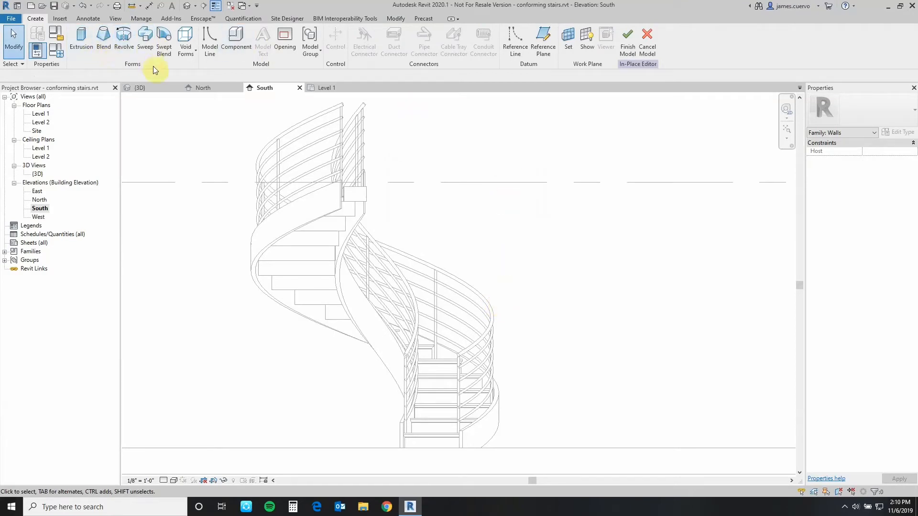
mouse_move(160, 111)
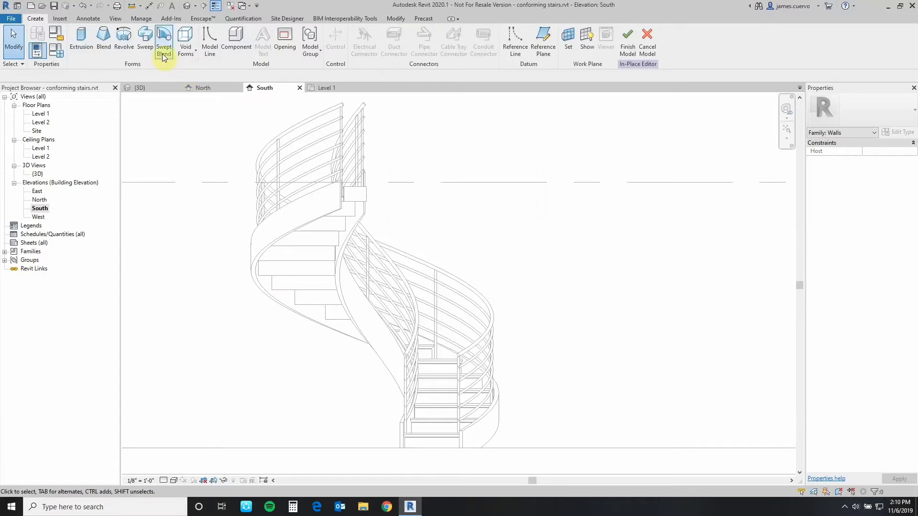
Start a Swept Blend form from the Create tab's Forms panel.
left_click(164, 41)
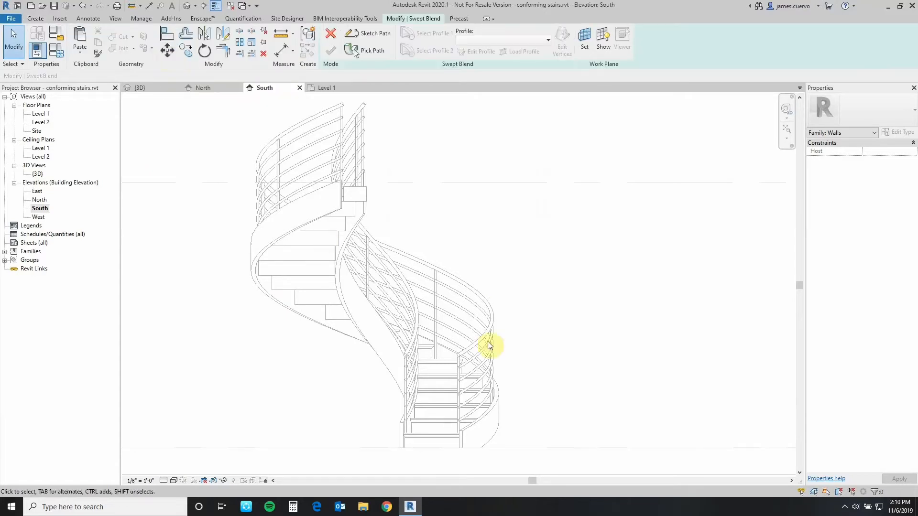
mouse_move(508, 350)
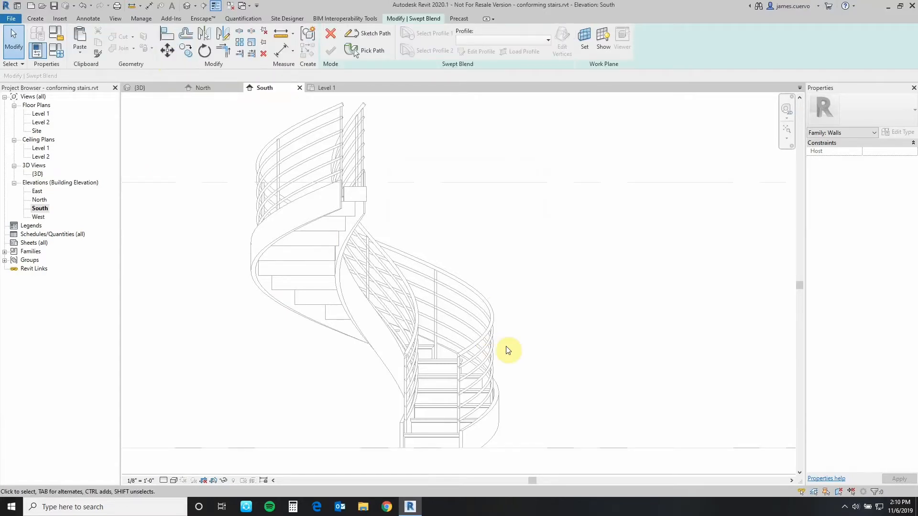
mouse_move(536, 366)
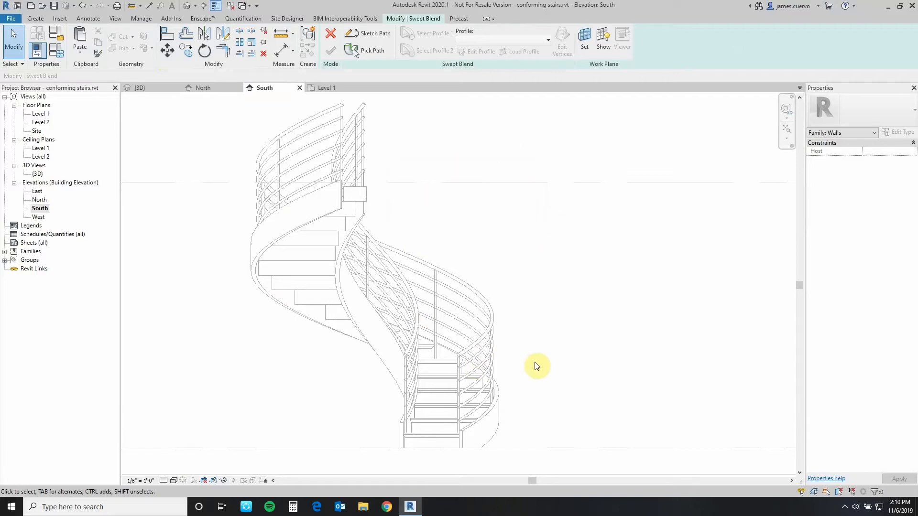
mouse_move(563, 276)
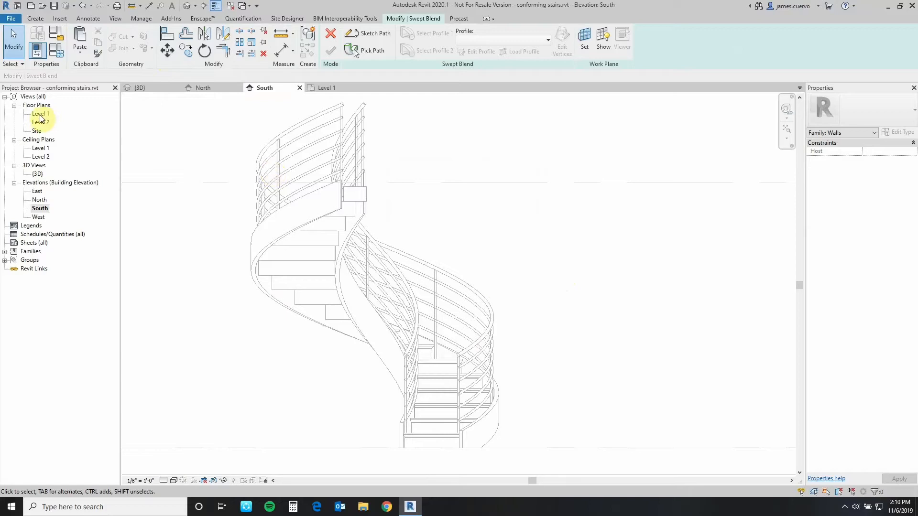
Sketch a start-end-radius arc path along the stair's inner radius on Level 1 and finish it.
double_click(40, 114)
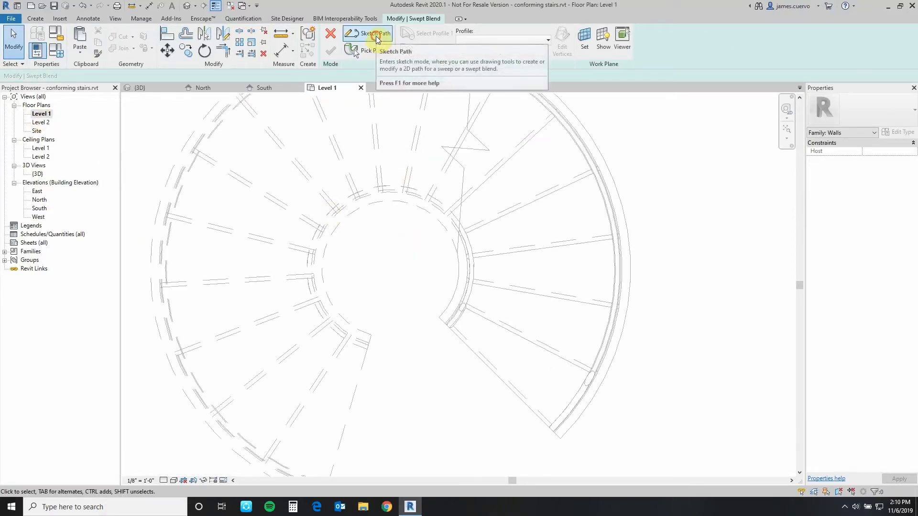
left_click(375, 34)
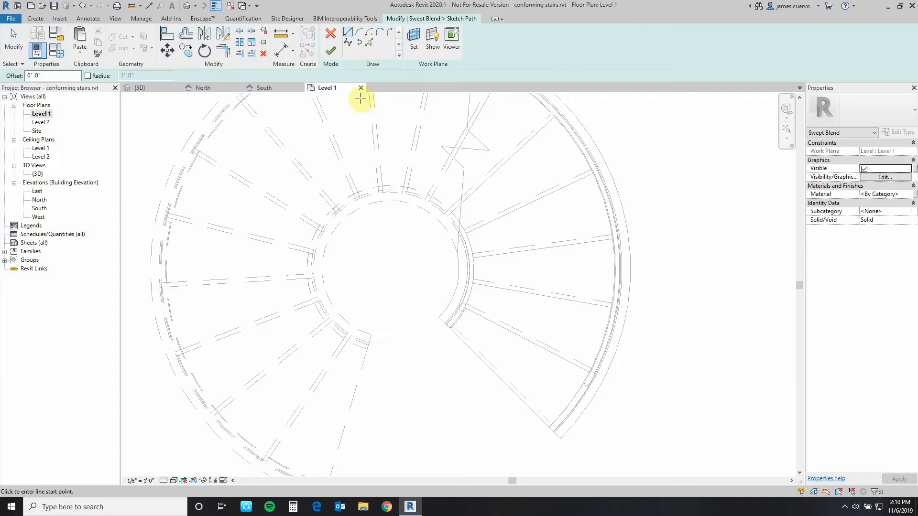
mouse_move(360, 33)
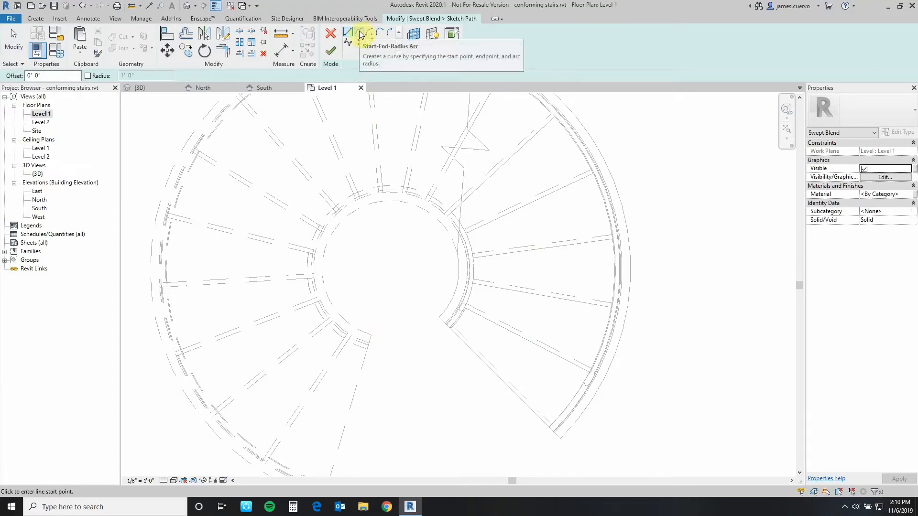
left_click(359, 33)
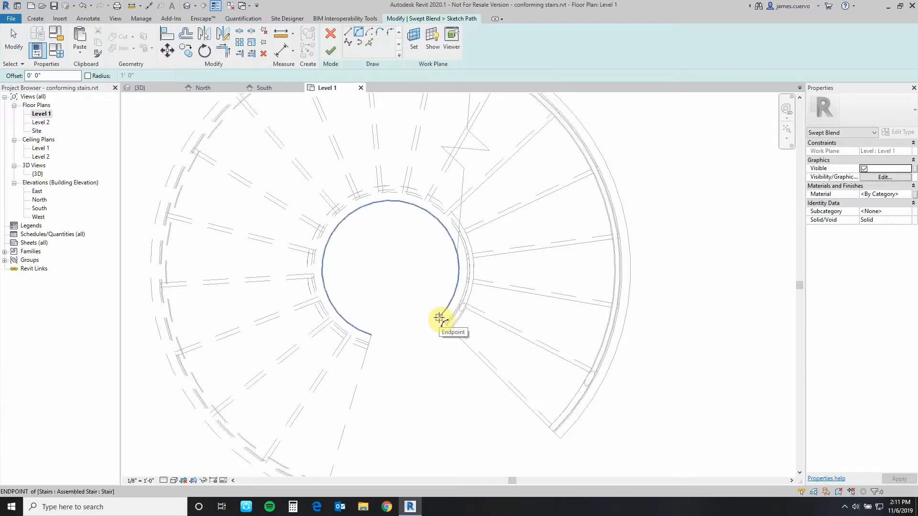
left_click(440, 318)
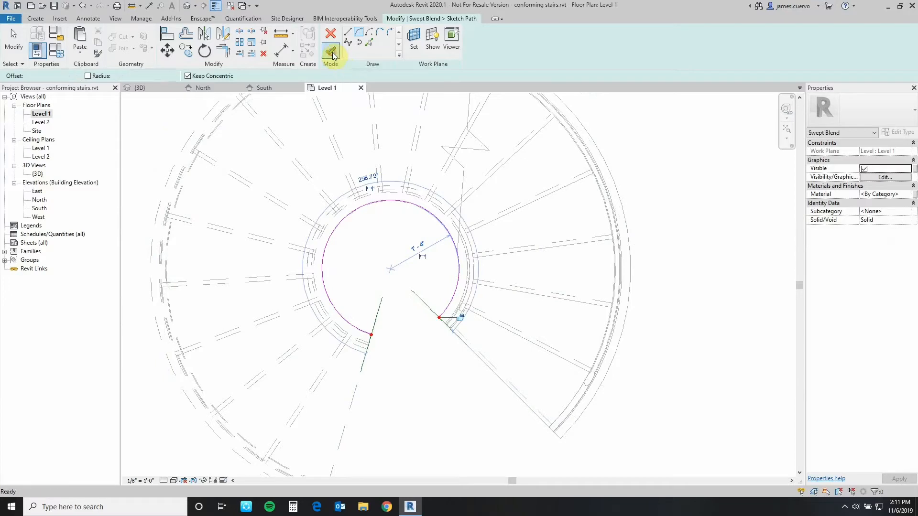
left_click(330, 38)
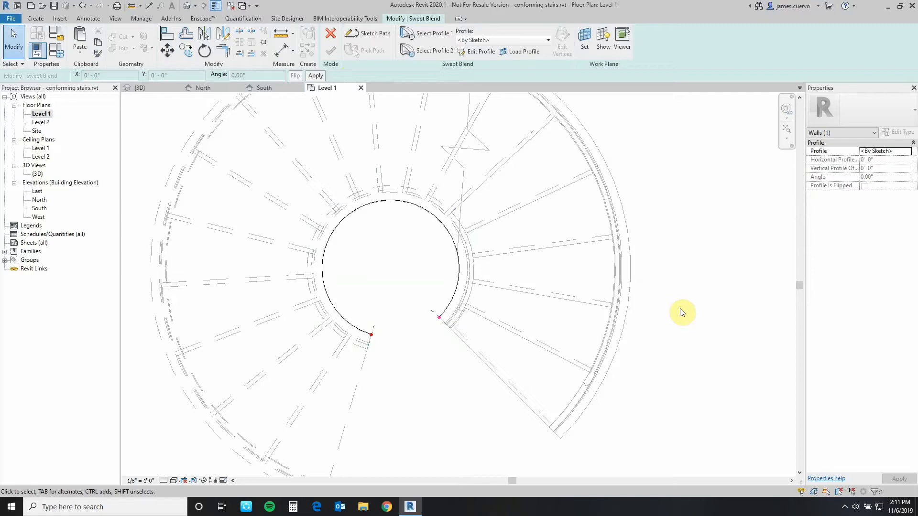
mouse_move(654, 314)
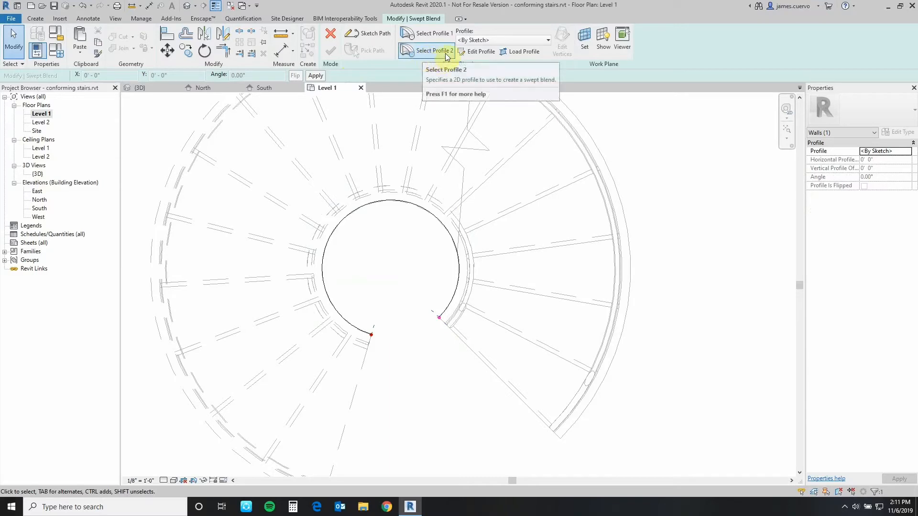
mouse_move(466, 321)
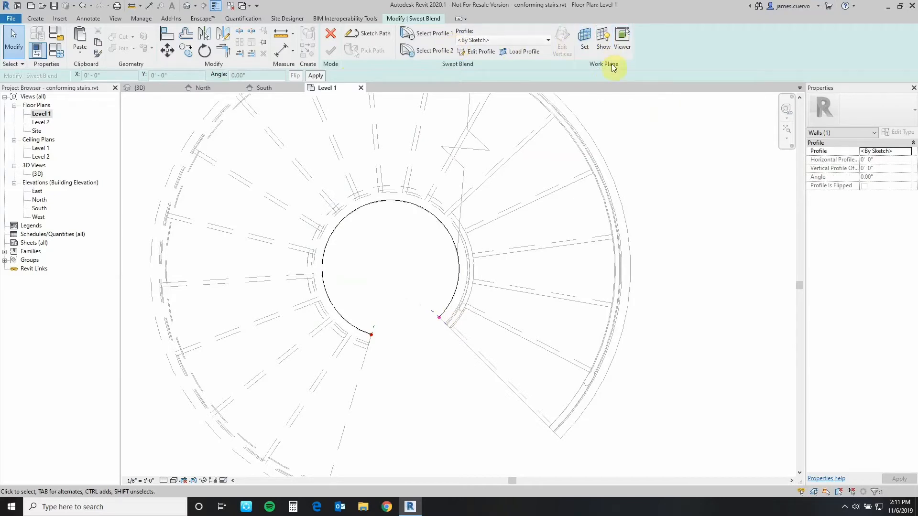
mouse_move(622, 36)
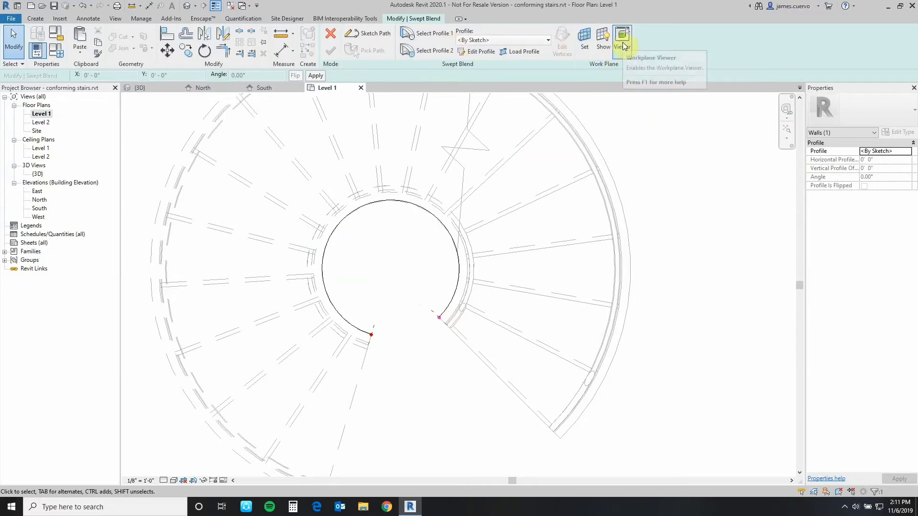
Show the workplane viewer and begin editing the first profile in the 3D view.
left_click(622, 38)
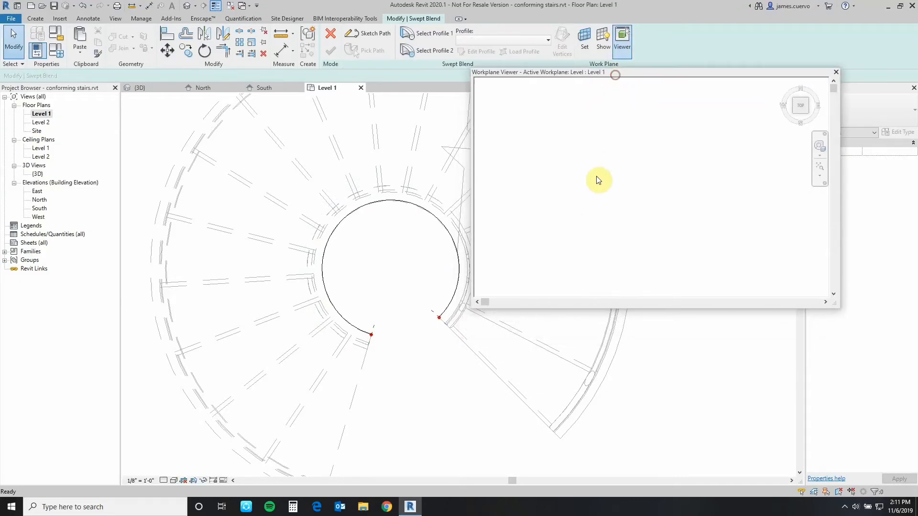
mouse_move(547, 170)
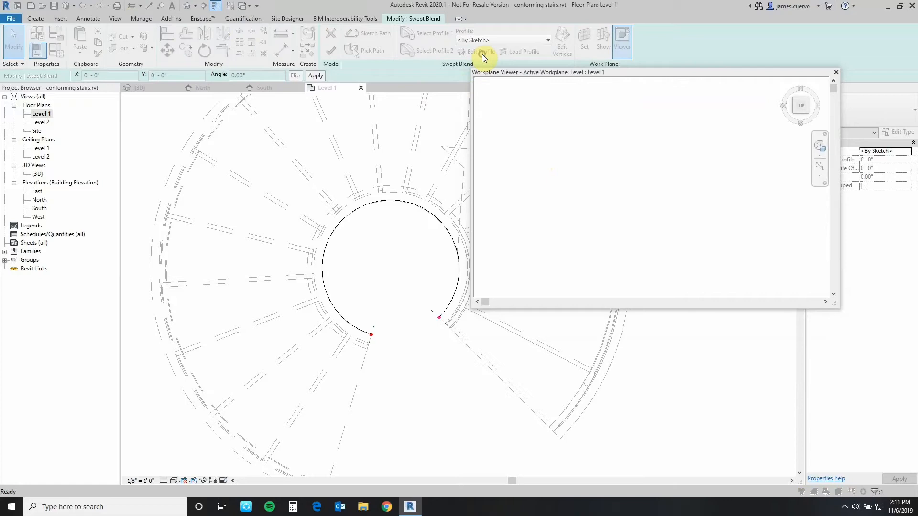
left_click(482, 51)
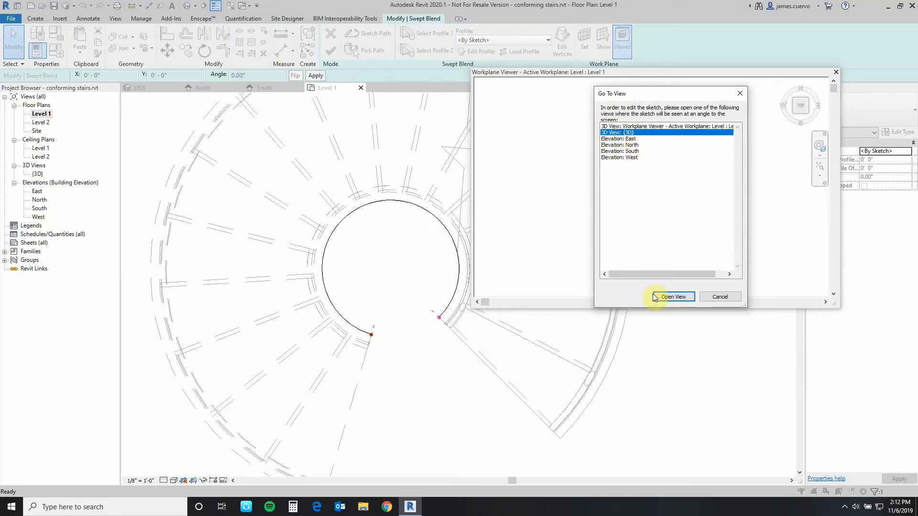
left_click(671, 297)
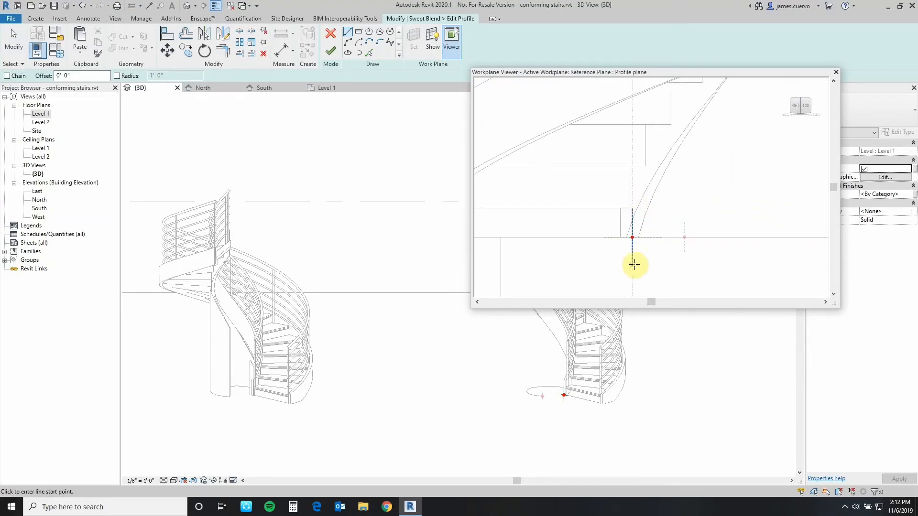
mouse_move(607, 254)
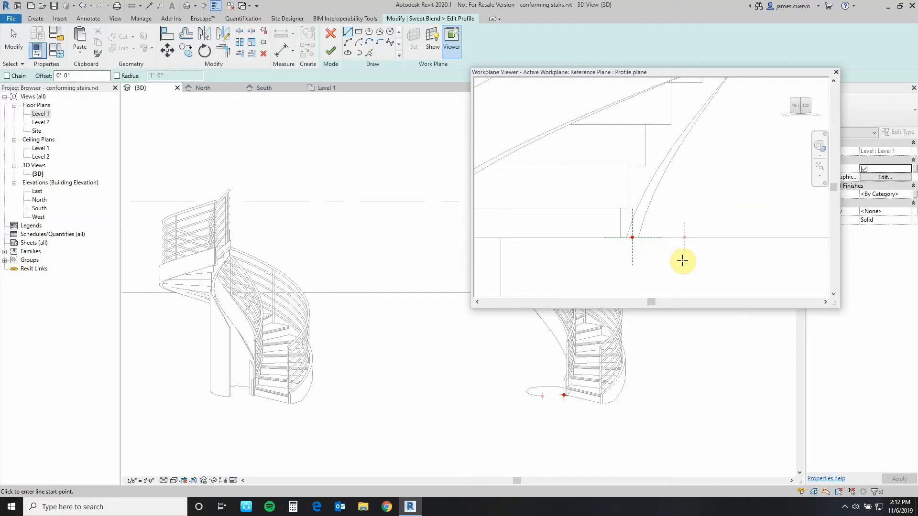
mouse_move(566, 189)
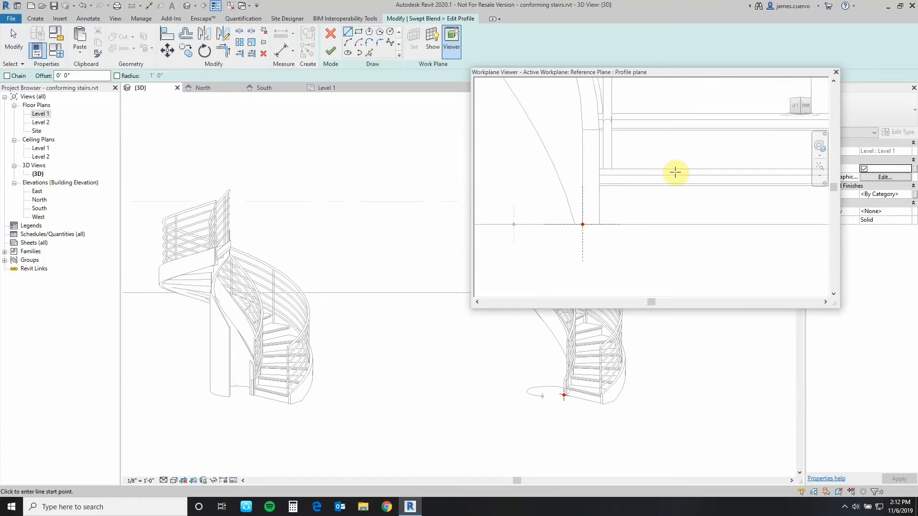
mouse_move(375, 50)
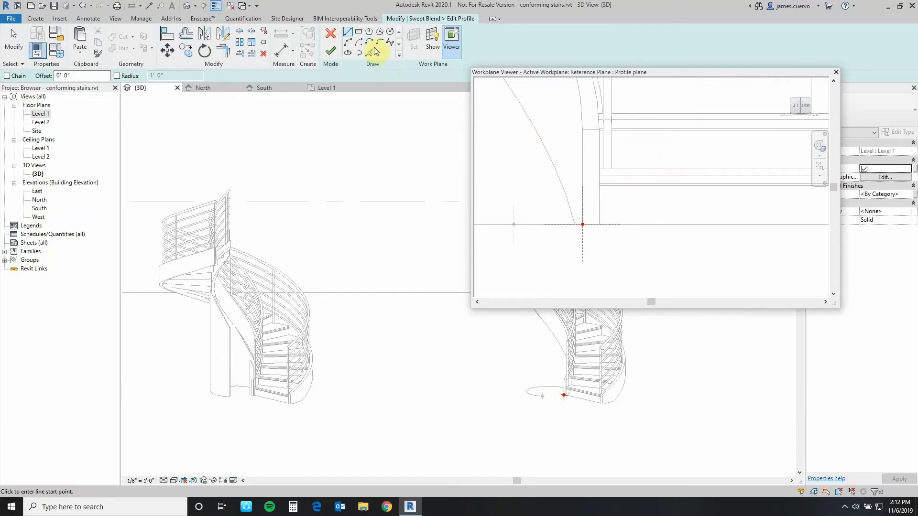
Sketch a narrow upright rectangle as the first profile at the path's start and window-select it.
left_click(582, 223)
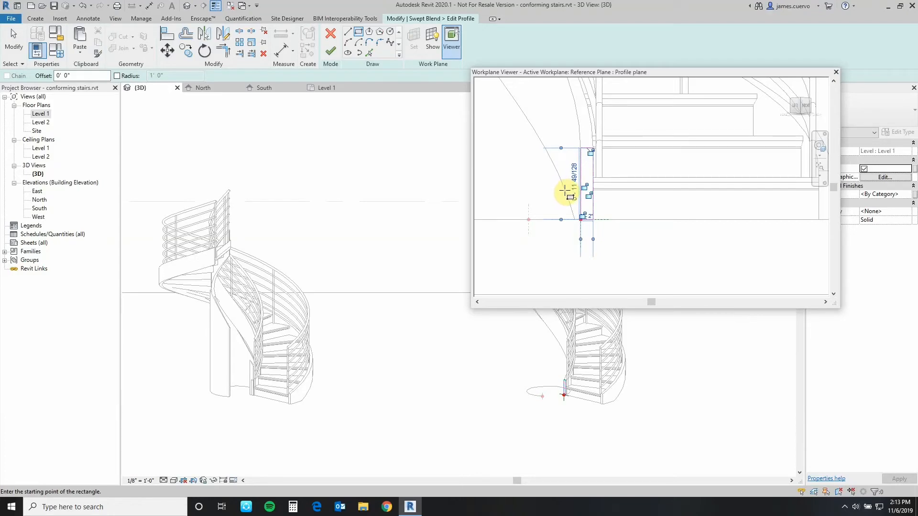
mouse_move(556, 202)
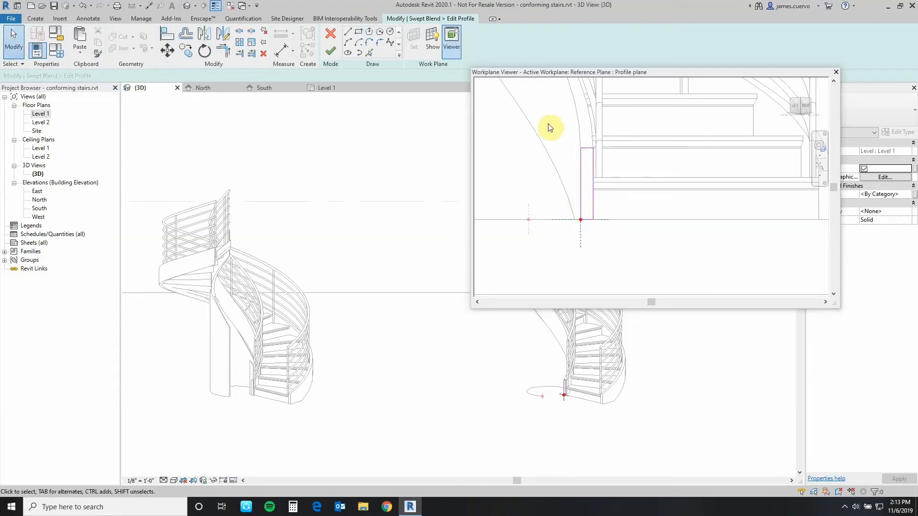
left_click_drag(549, 127, 607, 234)
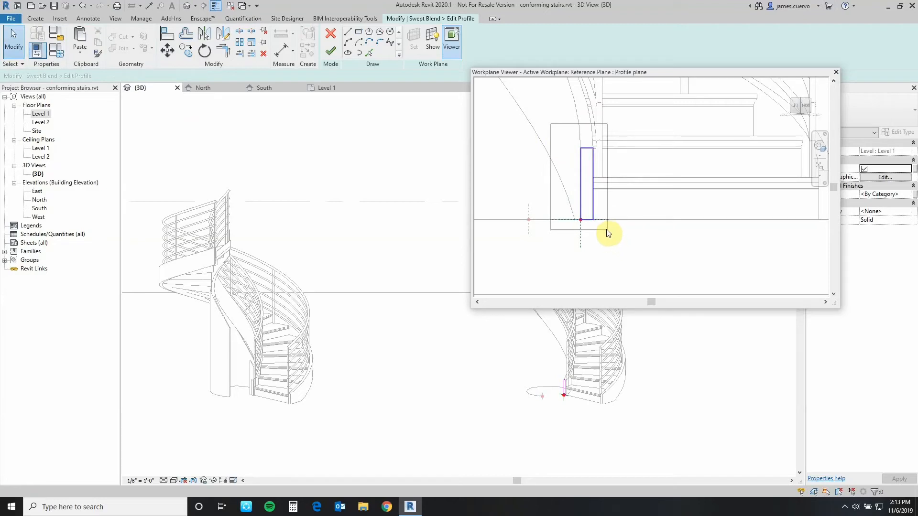
left_click(588, 185)
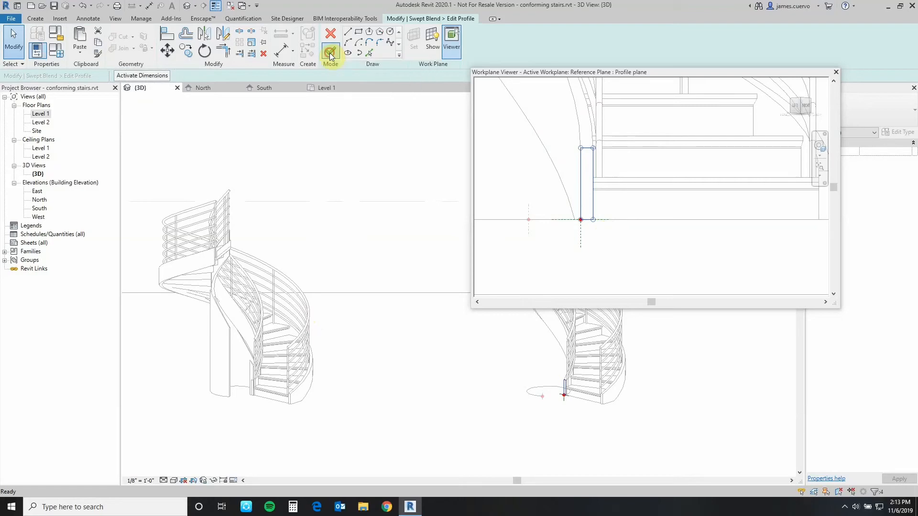
Finish Profile 1 and paste the copied narrow rectangle into Profile 2's sketch.
left_click(330, 41)
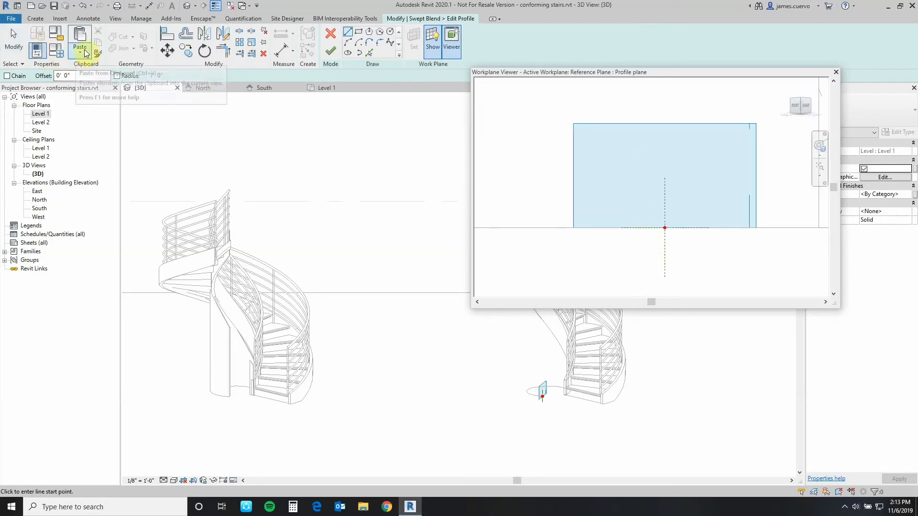
left_click(80, 46)
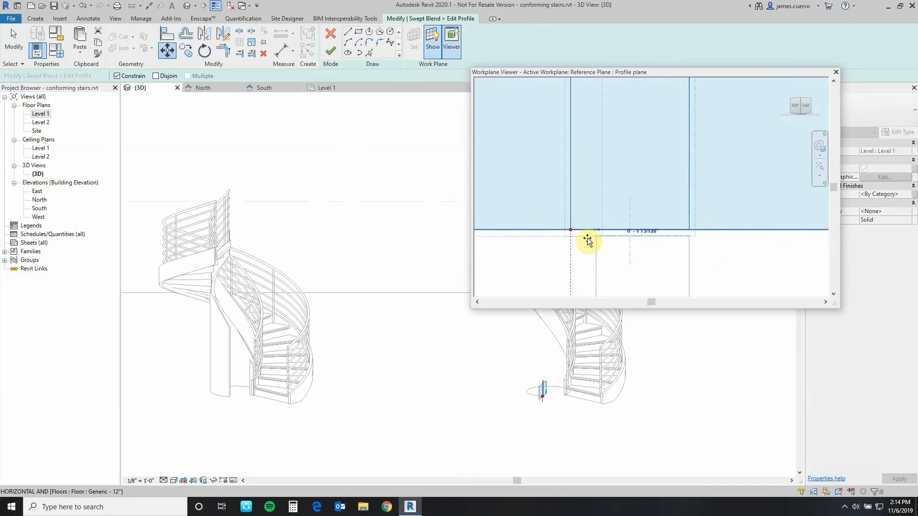
mouse_move(571, 230)
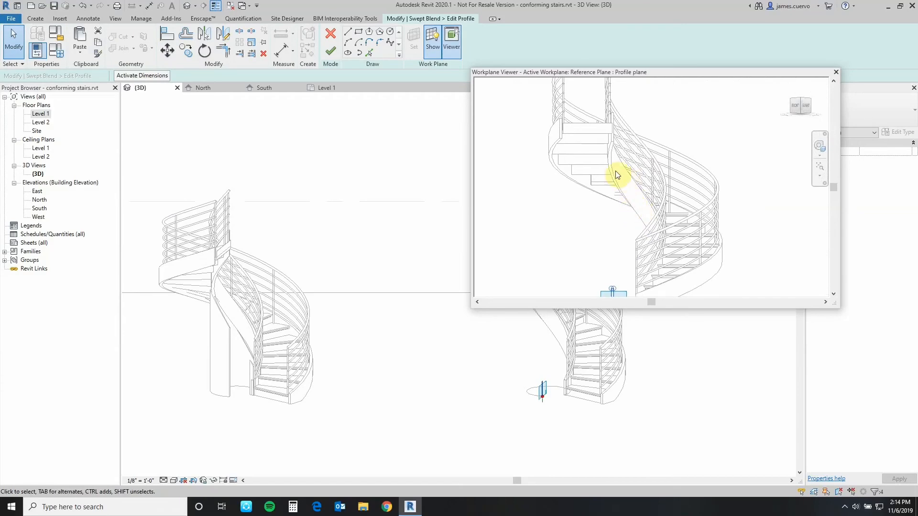
mouse_move(617, 134)
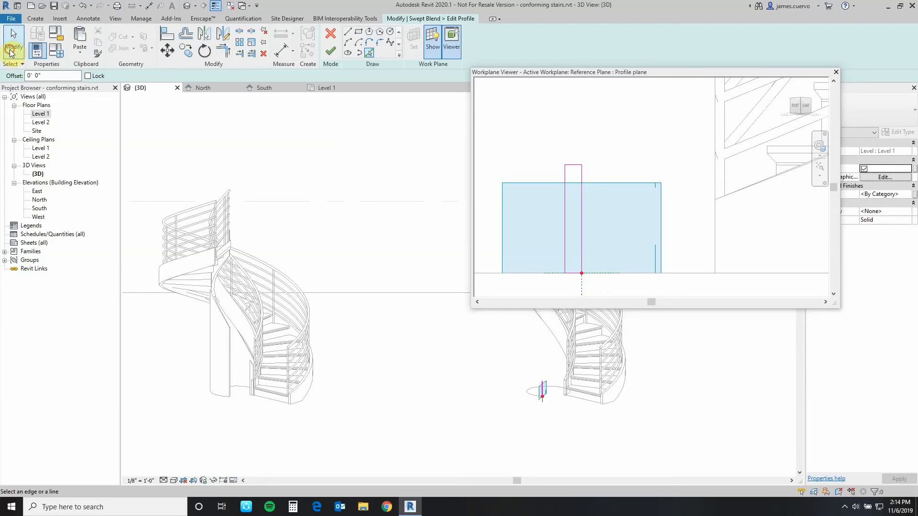
Extend the rectangle's vertical sides up the staircase height and finish Profile 2.
left_click(574, 170)
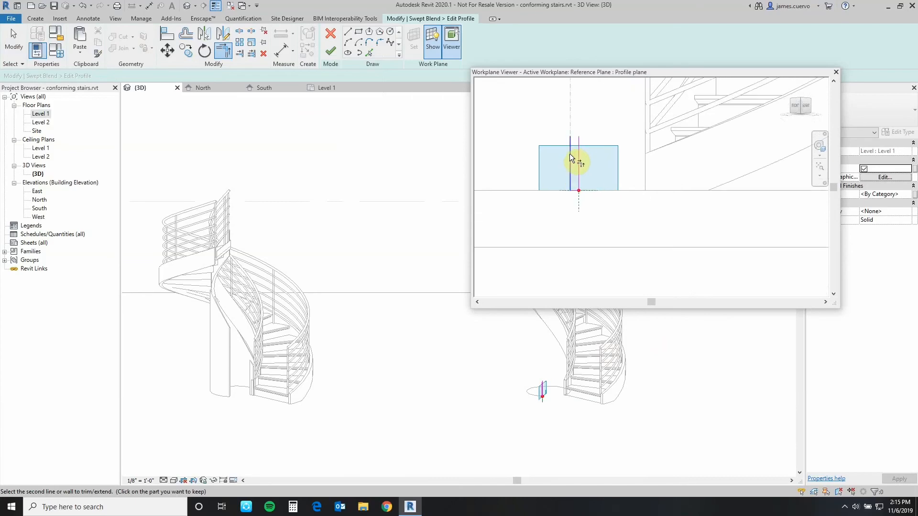
left_click(578, 144)
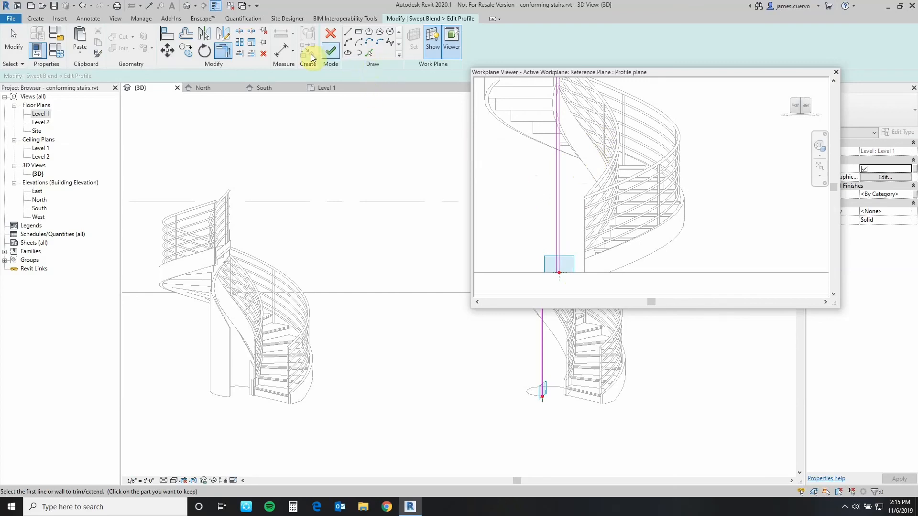
mouse_move(331, 52)
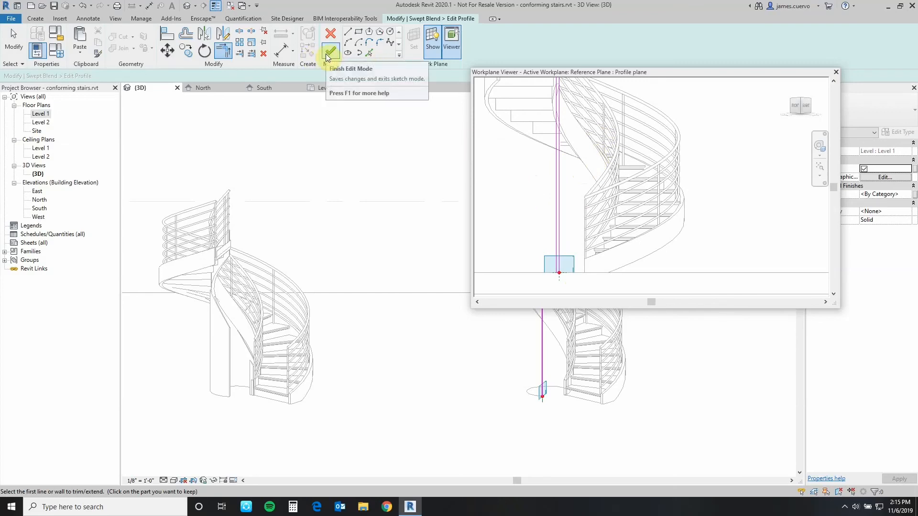
left_click(330, 41)
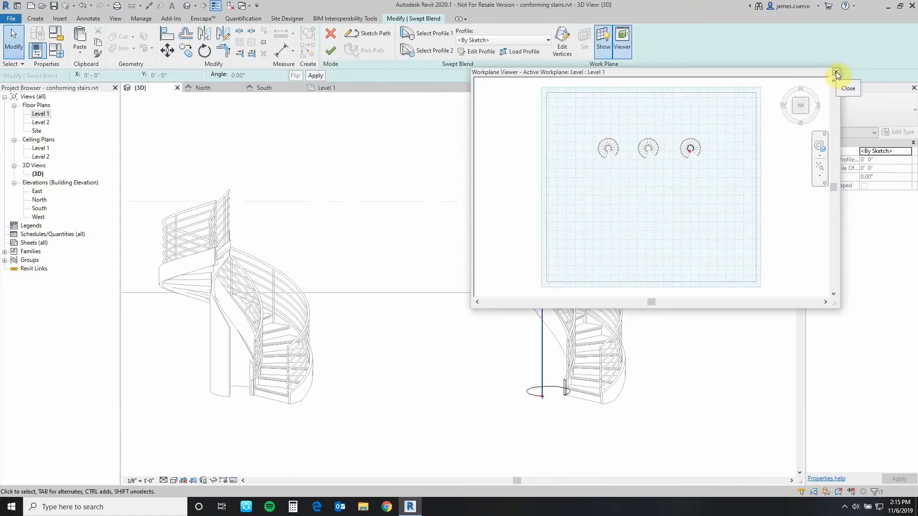
Close the Workplane Viewer and complete the swept blend into a curved solid wall.
left_click(837, 72)
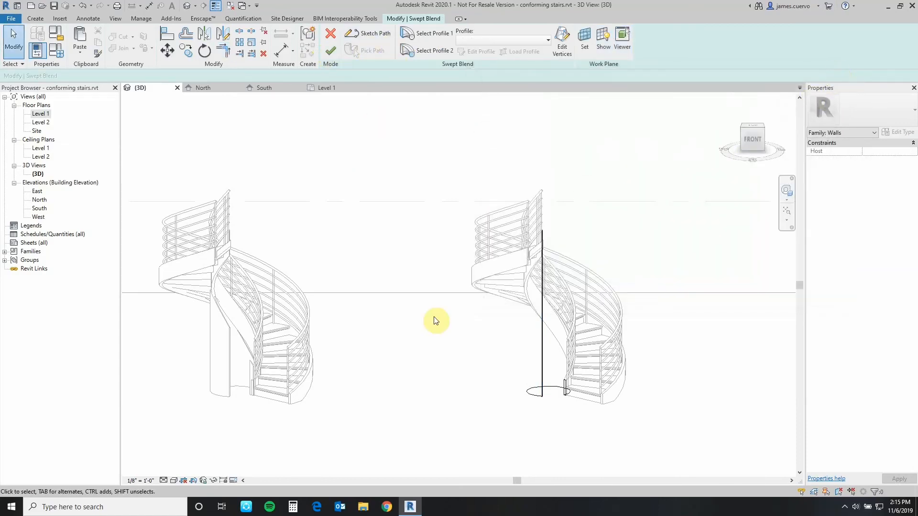
mouse_move(408, 267)
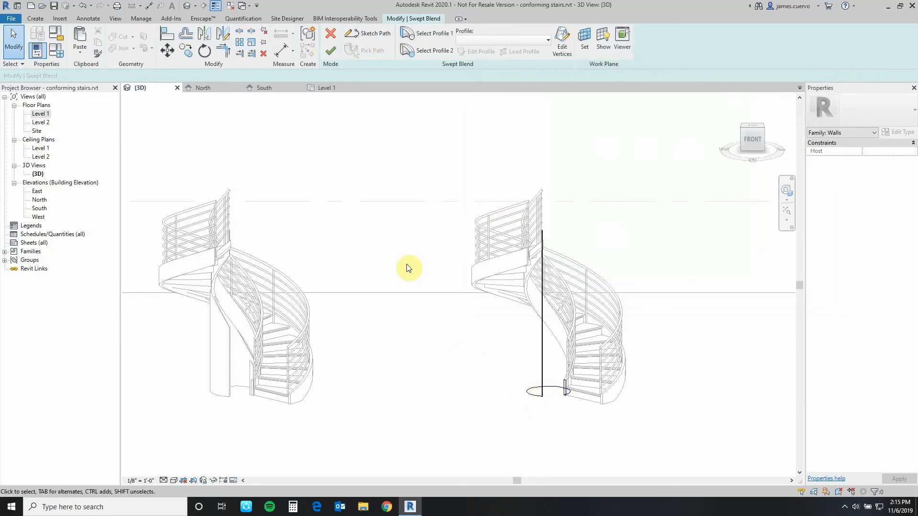
mouse_move(465, 291)
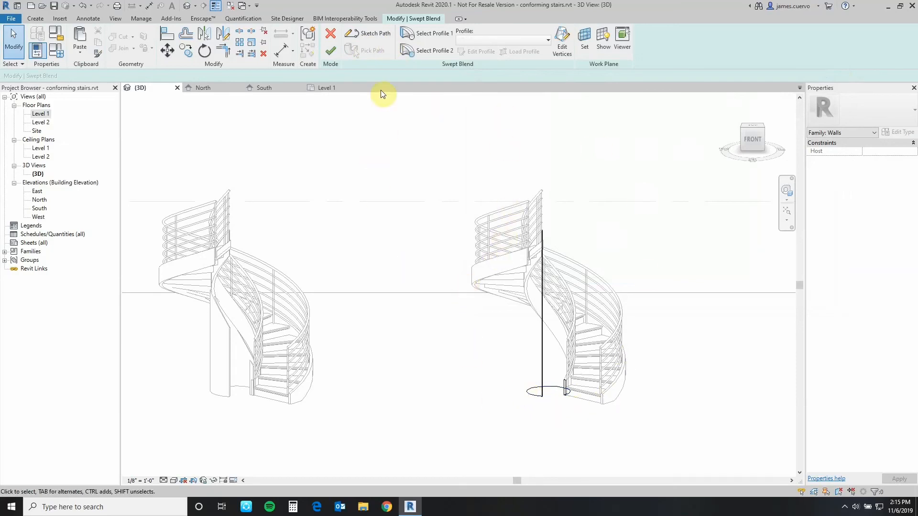
mouse_move(330, 36)
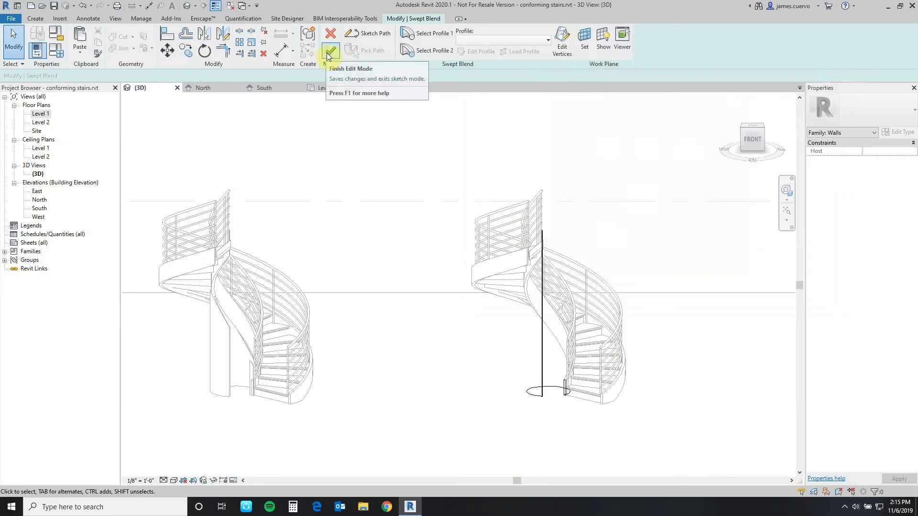
left_click(330, 37)
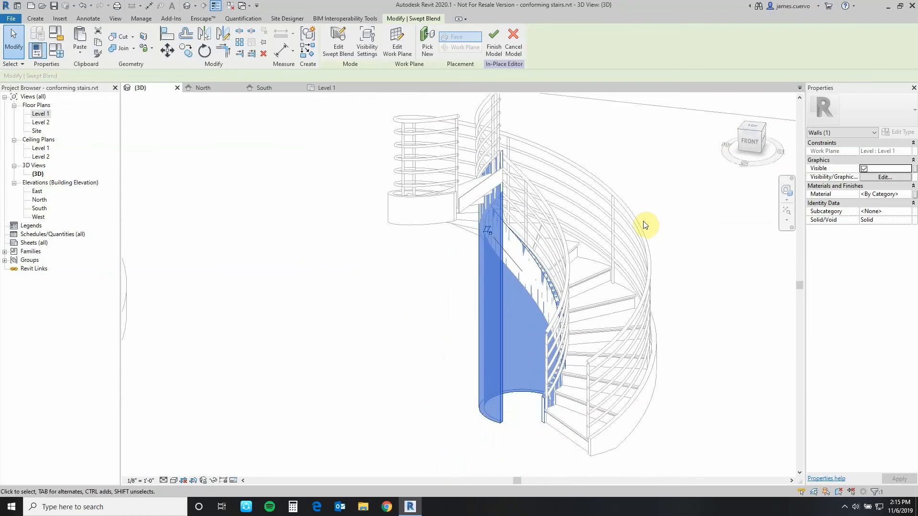
mouse_move(643, 185)
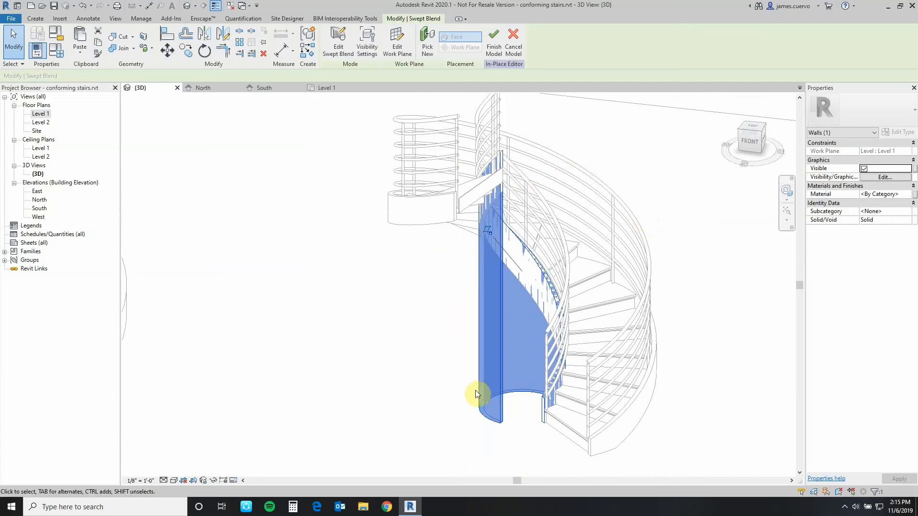
mouse_move(478, 392)
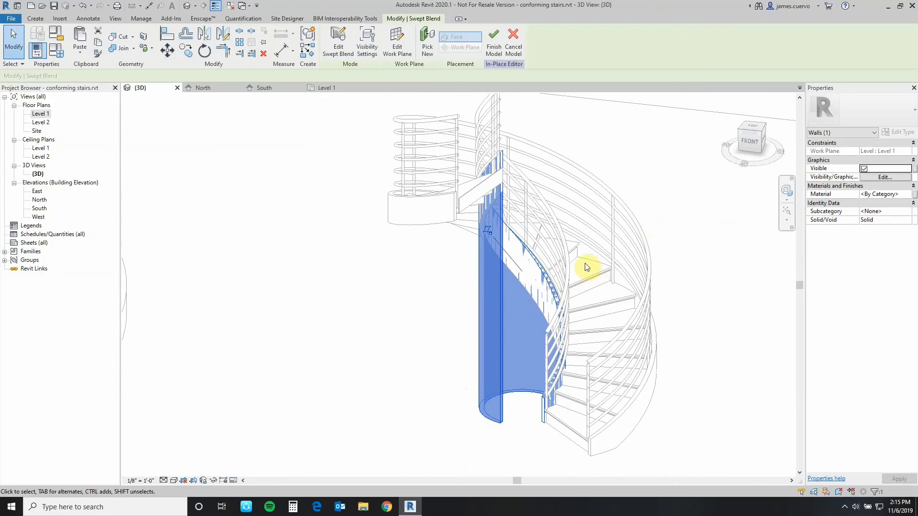
mouse_move(584, 266)
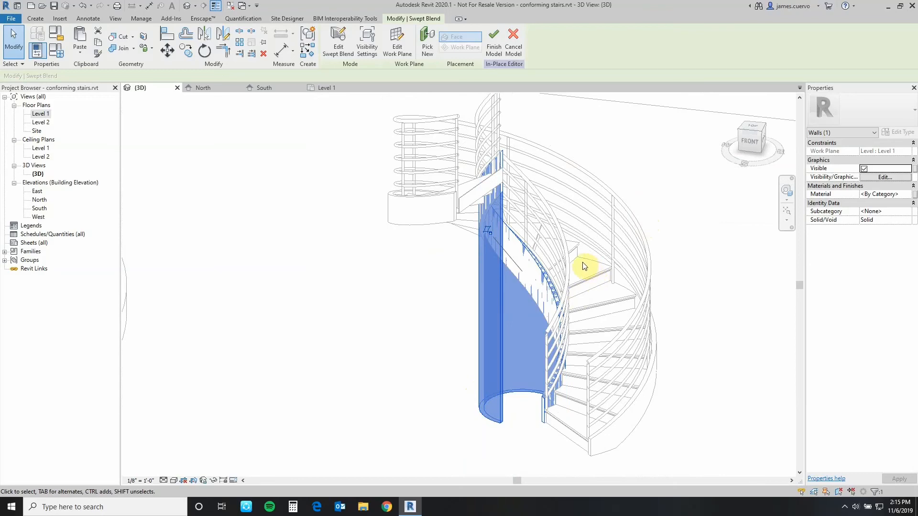